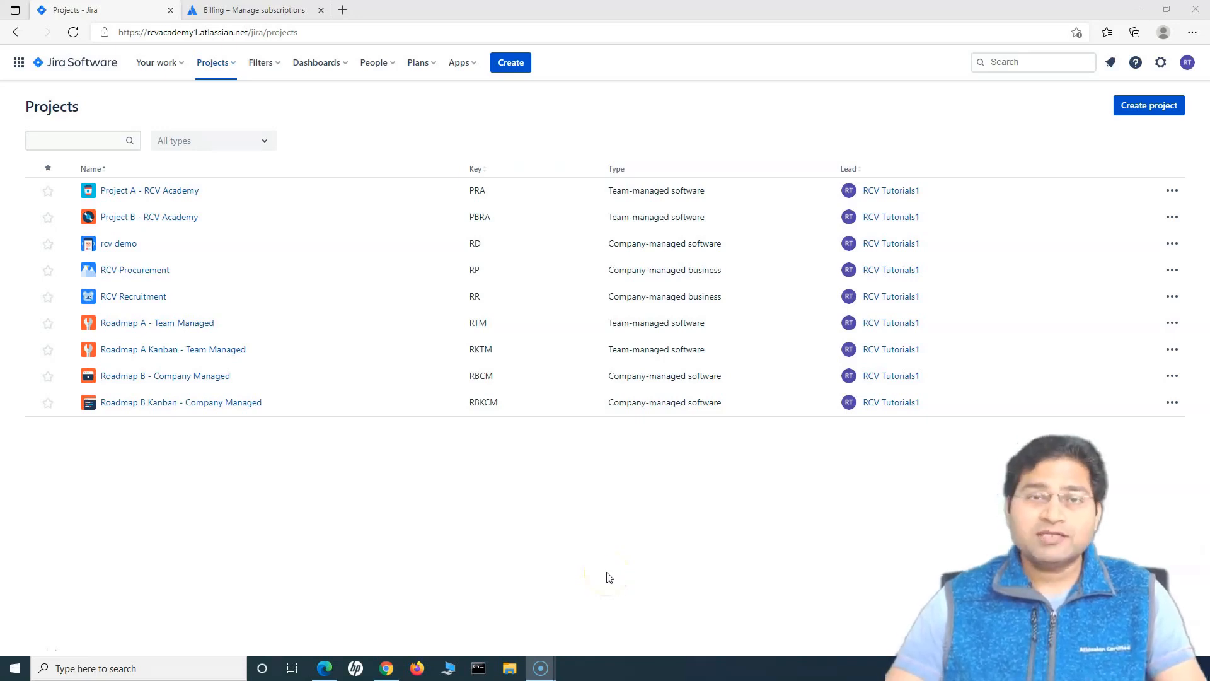
mouse_move(602, 549)
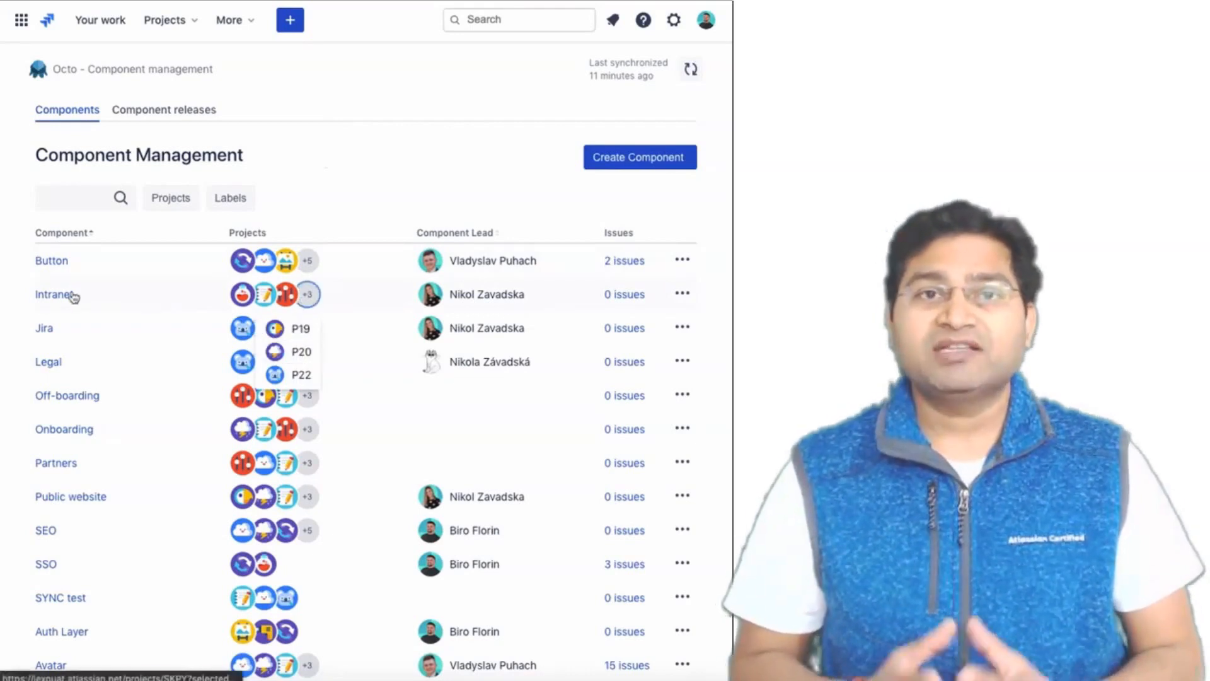
Add Chat Feature to the Intranet component's projects
left_click(51, 294)
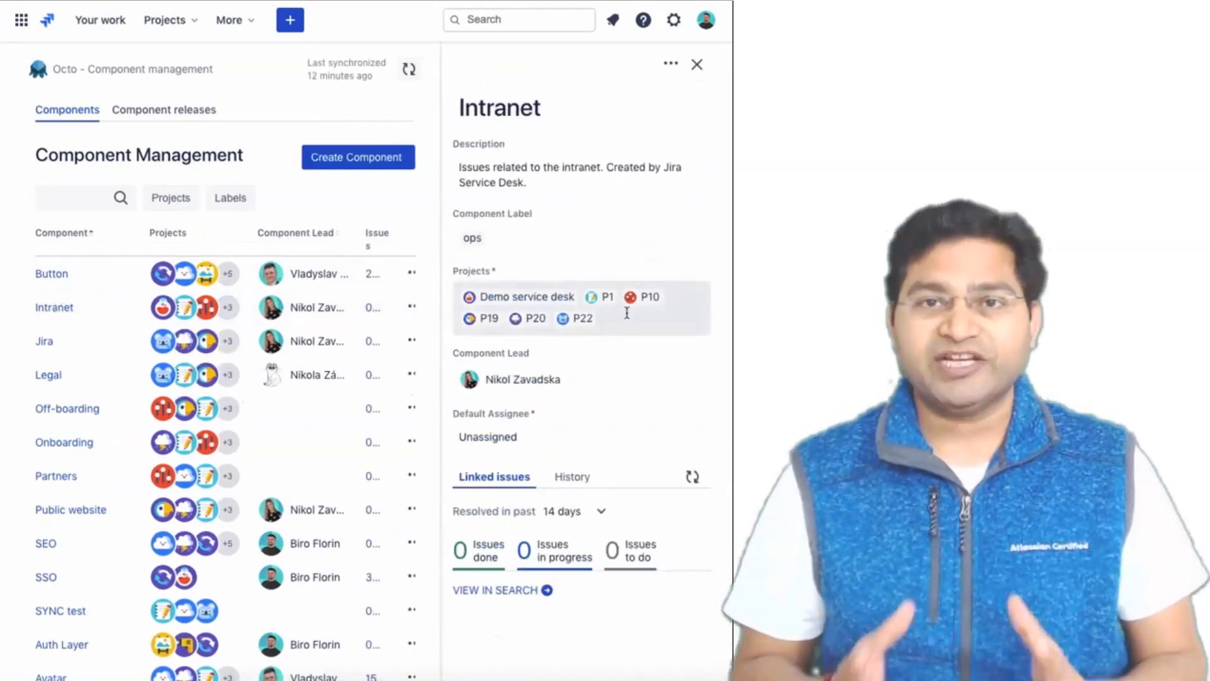
type("cha")
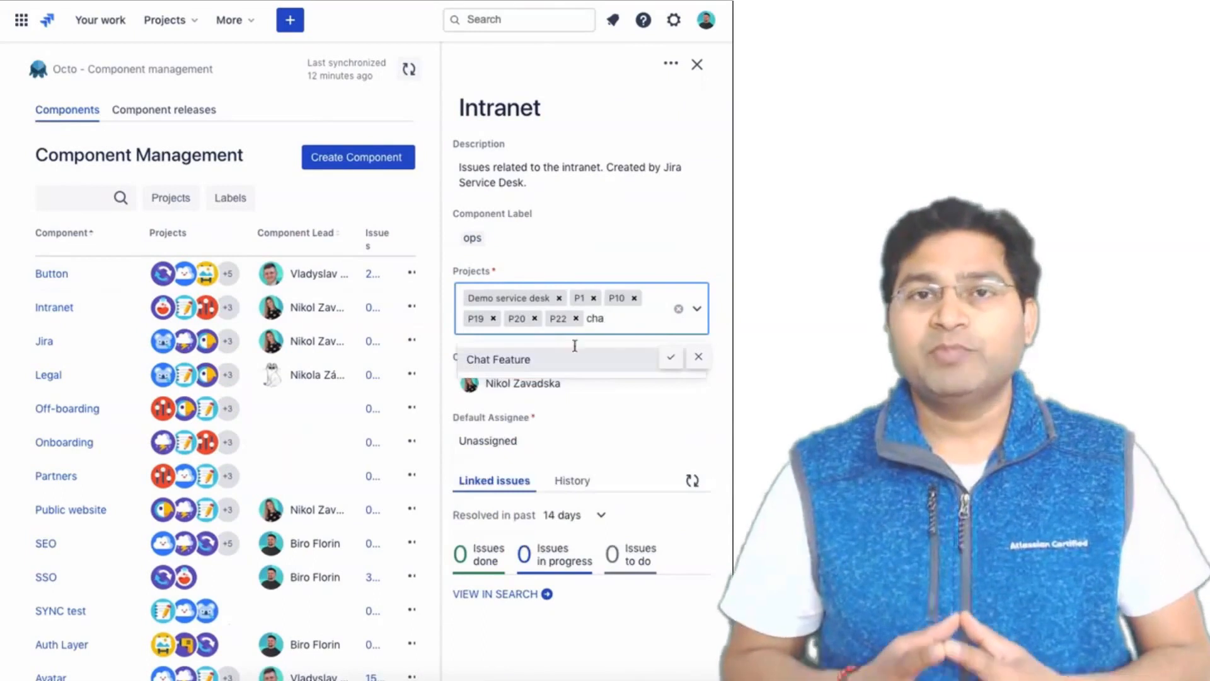
left_click(668, 356)
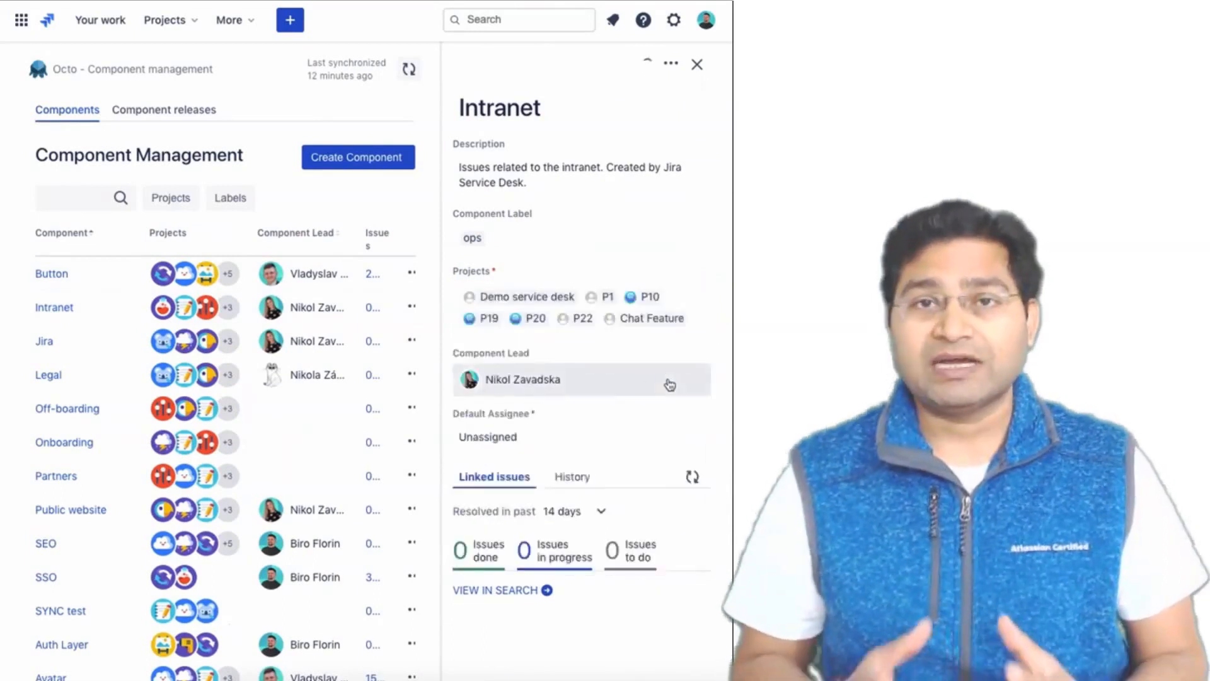
Mark the SSO-1.0 release as released, then bring up the Plans menu
left_click(164, 110)
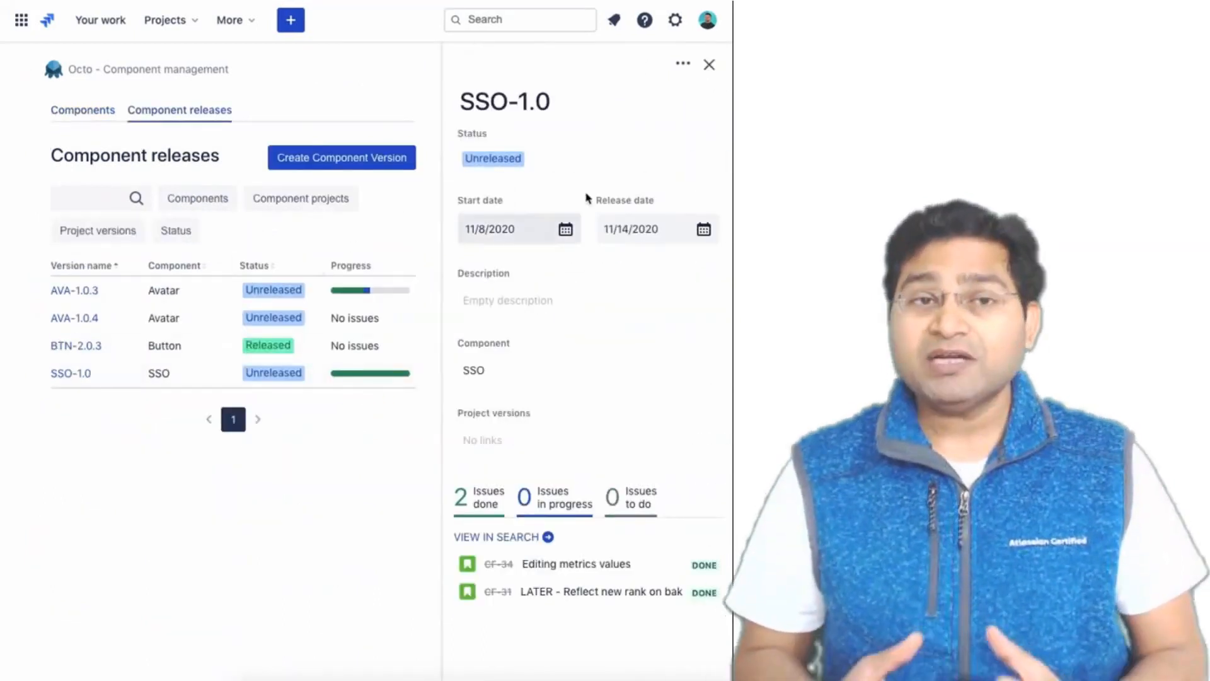
left_click(492, 158)
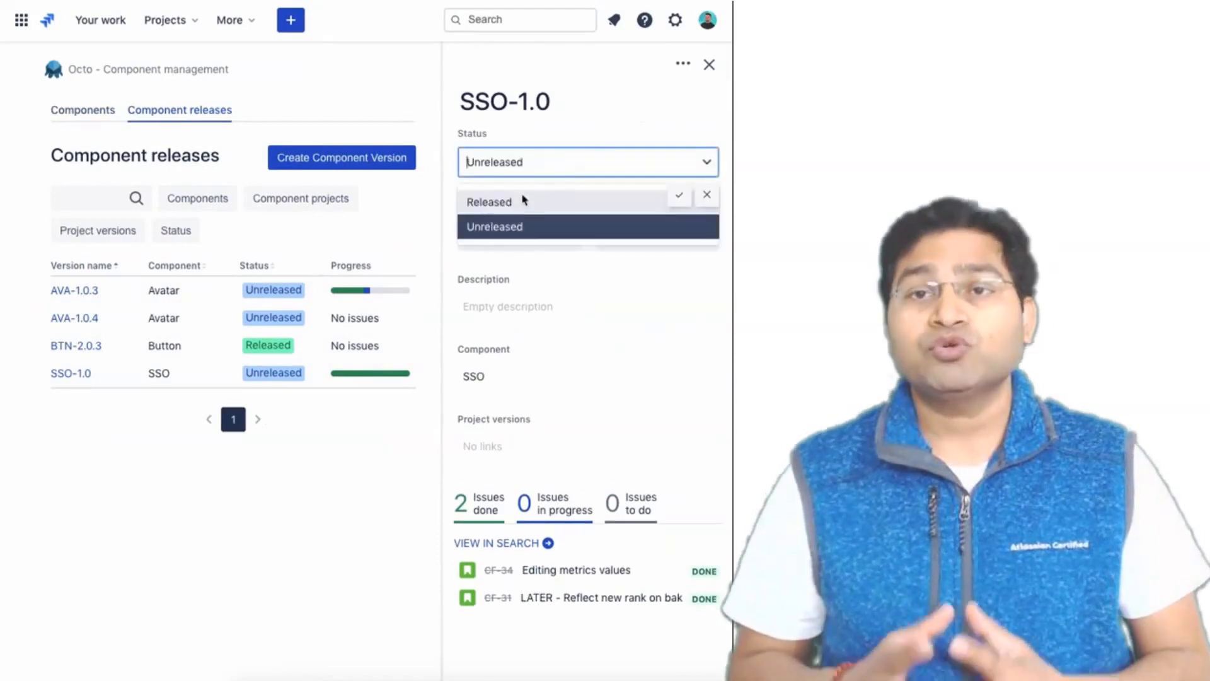
left_click(488, 202)
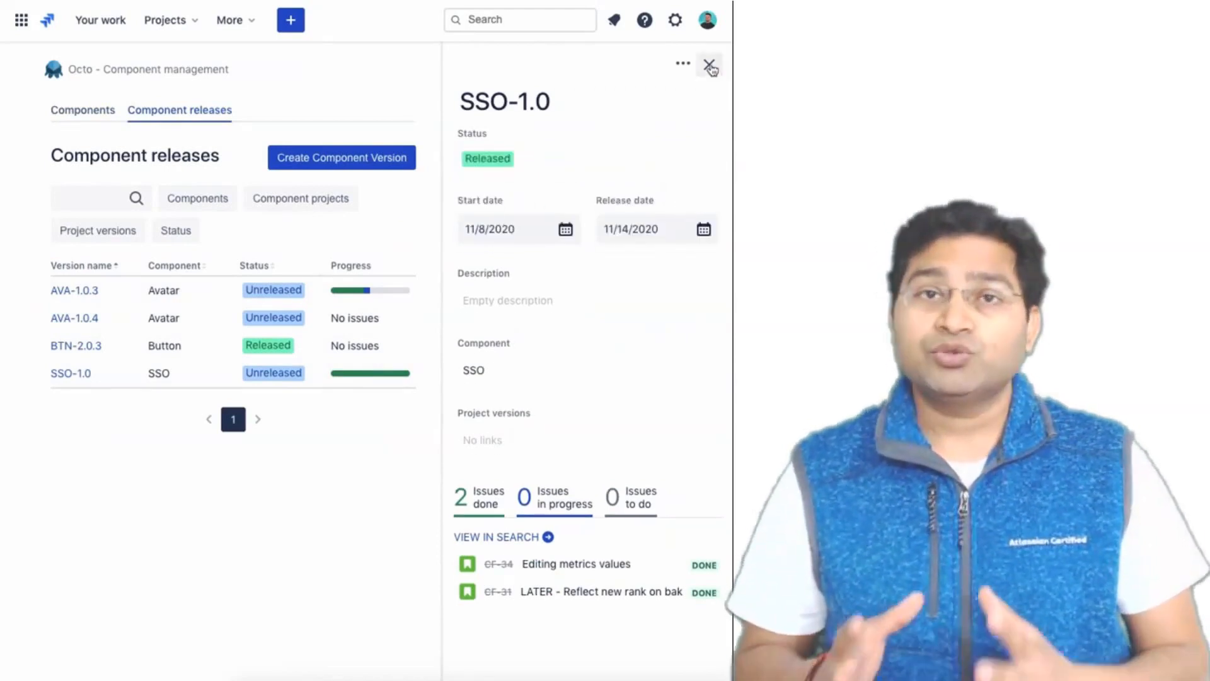
left_click(75, 290)
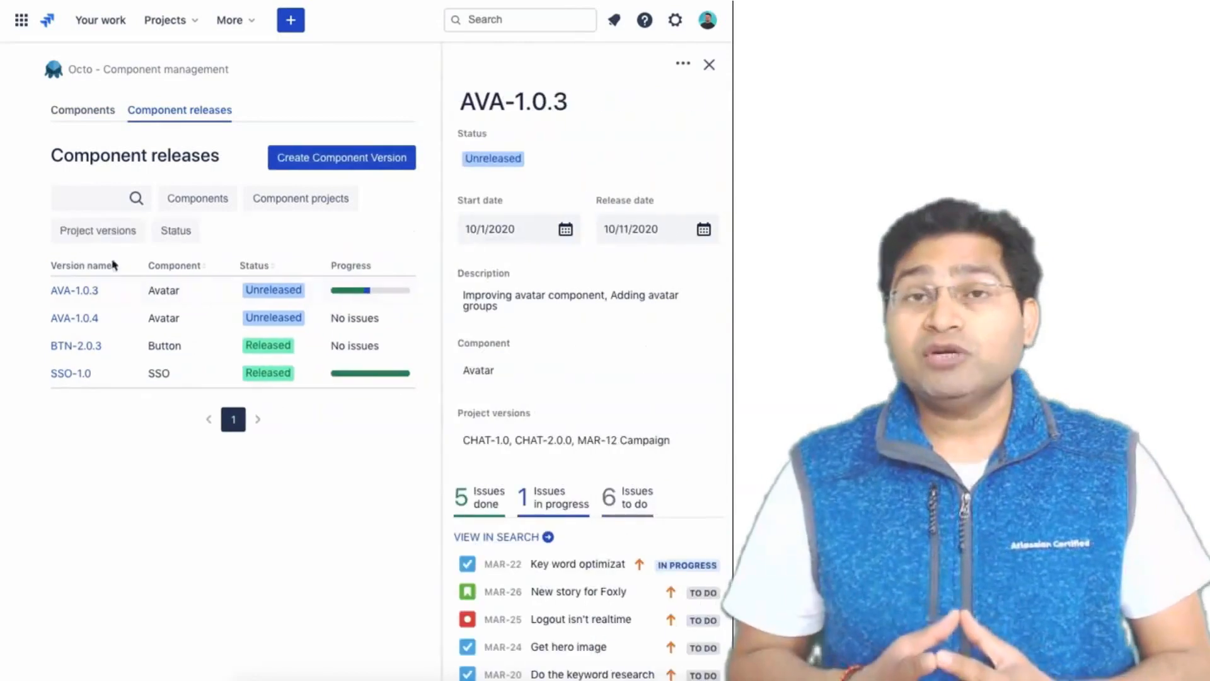
scroll("down", 3)
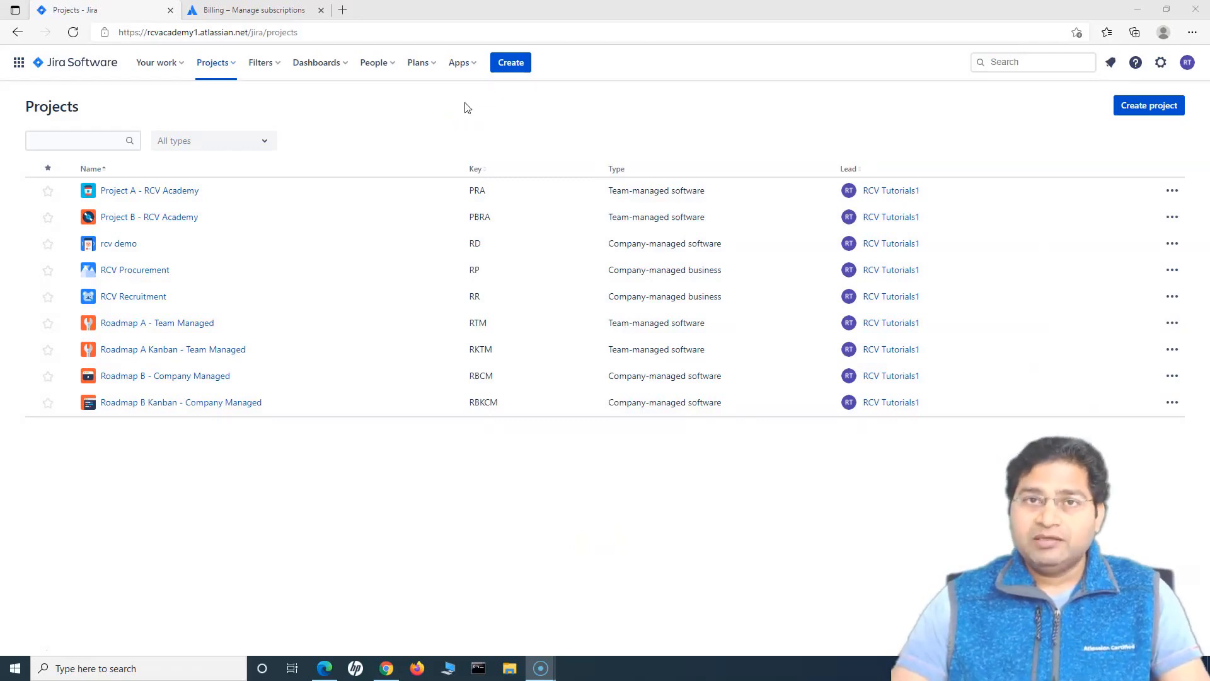
mouse_move(417, 63)
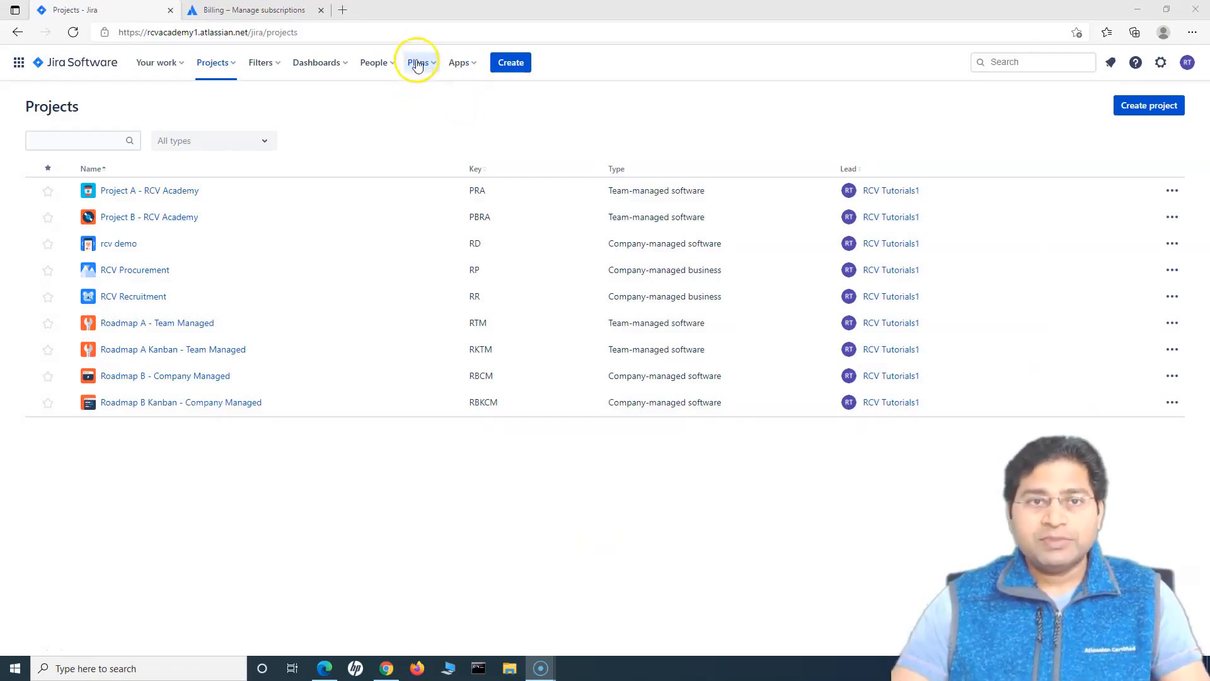
mouse_move(411, 73)
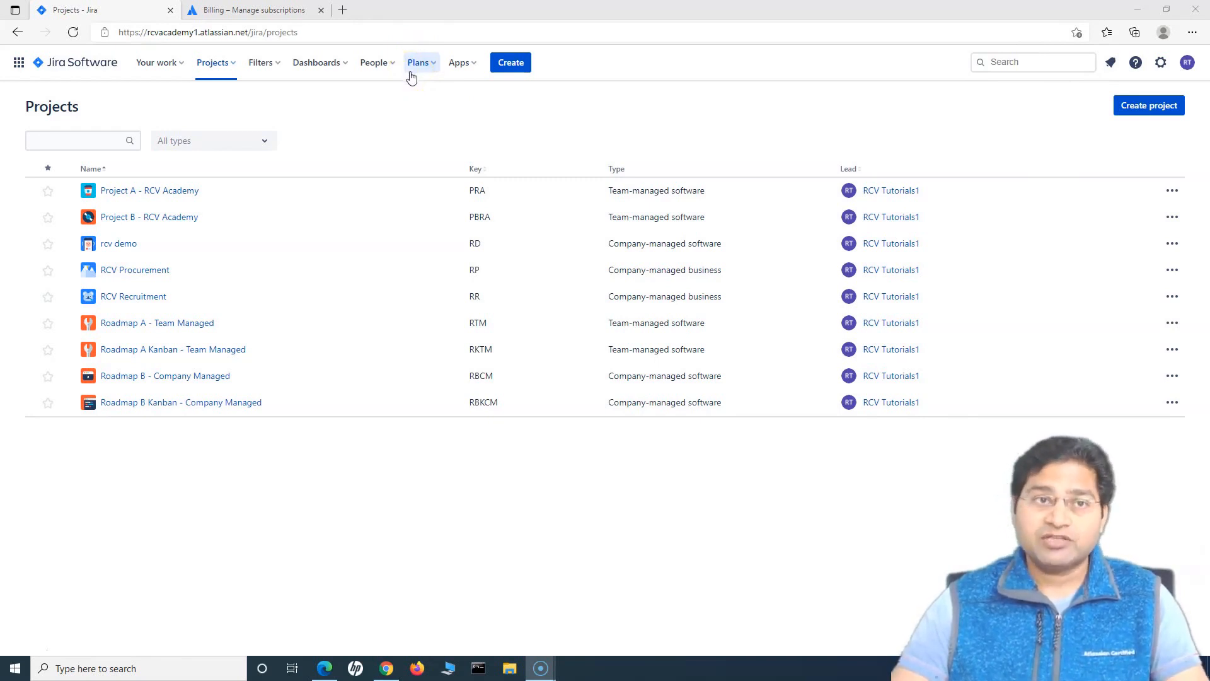
mouse_move(439, 92)
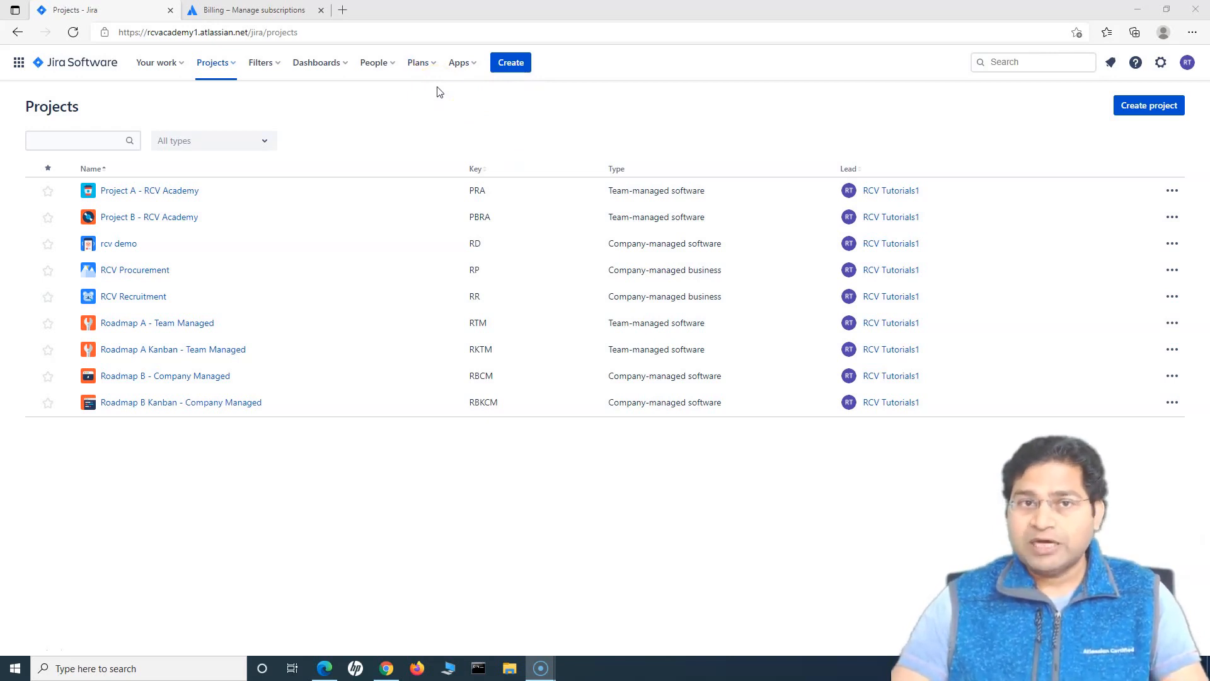
mouse_move(419, 63)
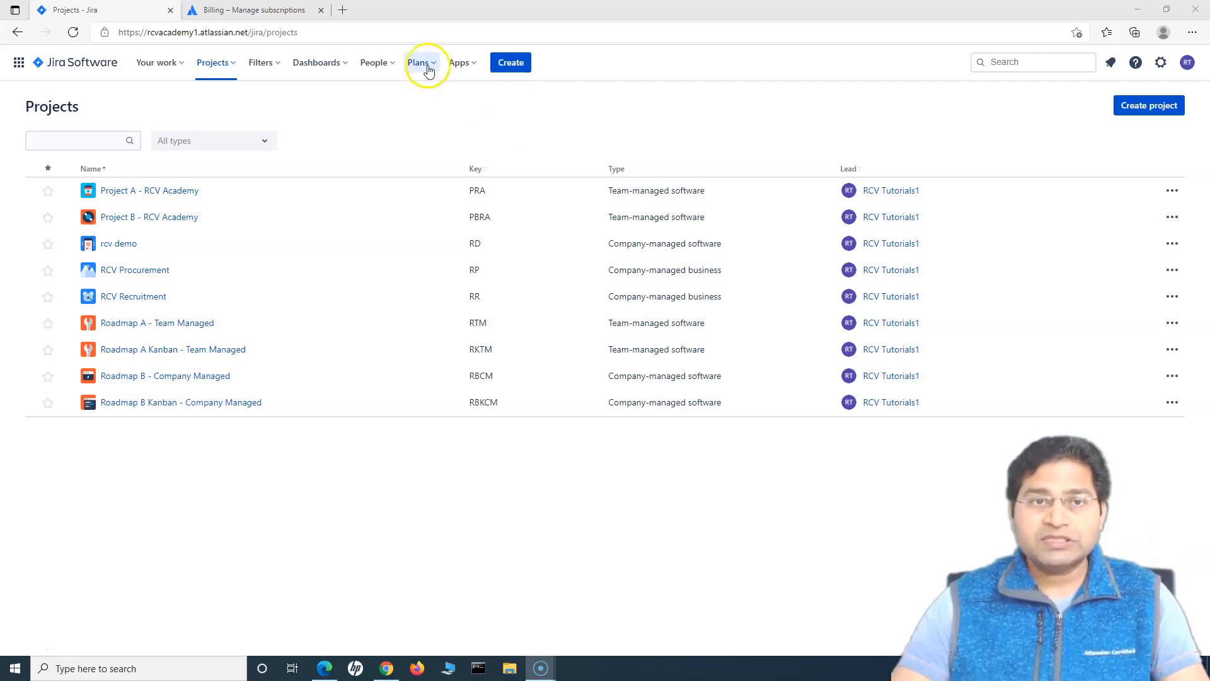
left_click(419, 63)
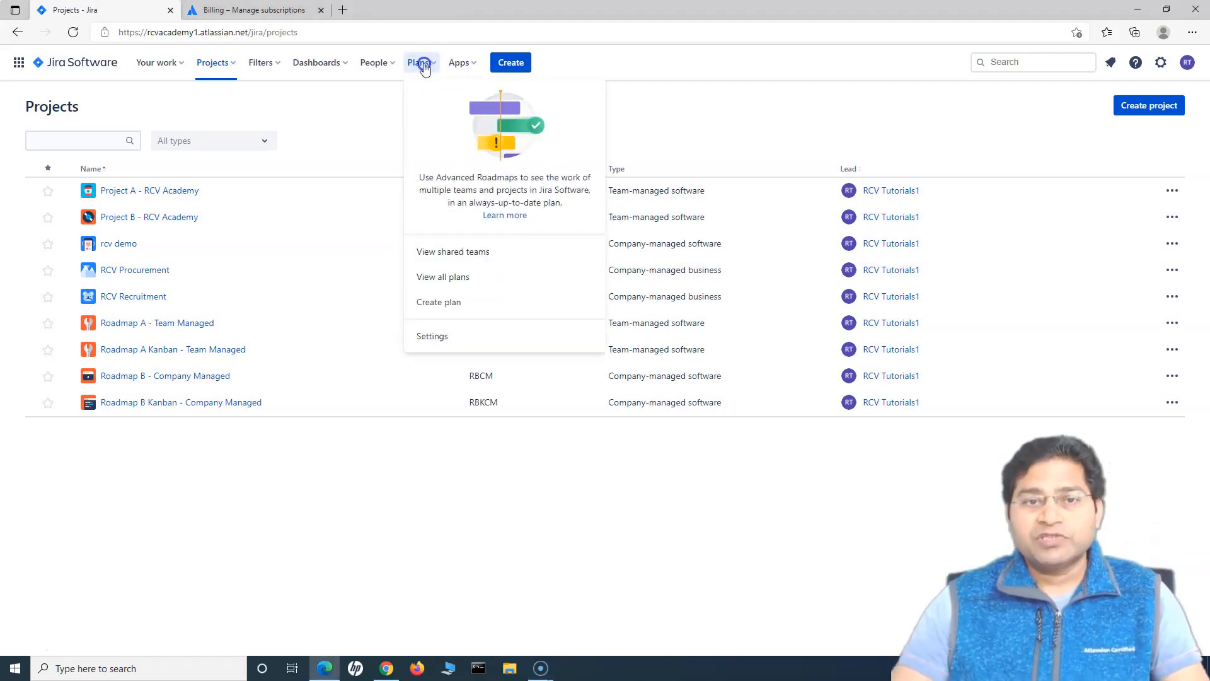
mouse_move(450, 302)
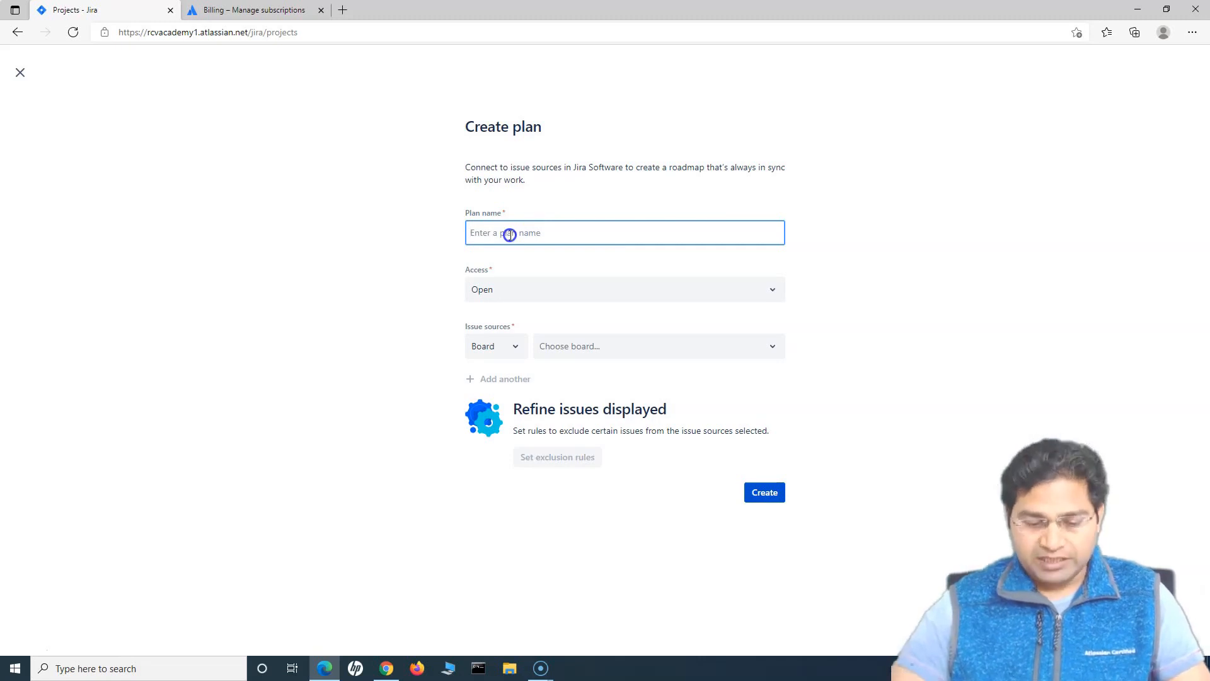
Name the new plan 'RCV Academy Plan' and review the Private and Open access choices
type("RCV Academy Plan")
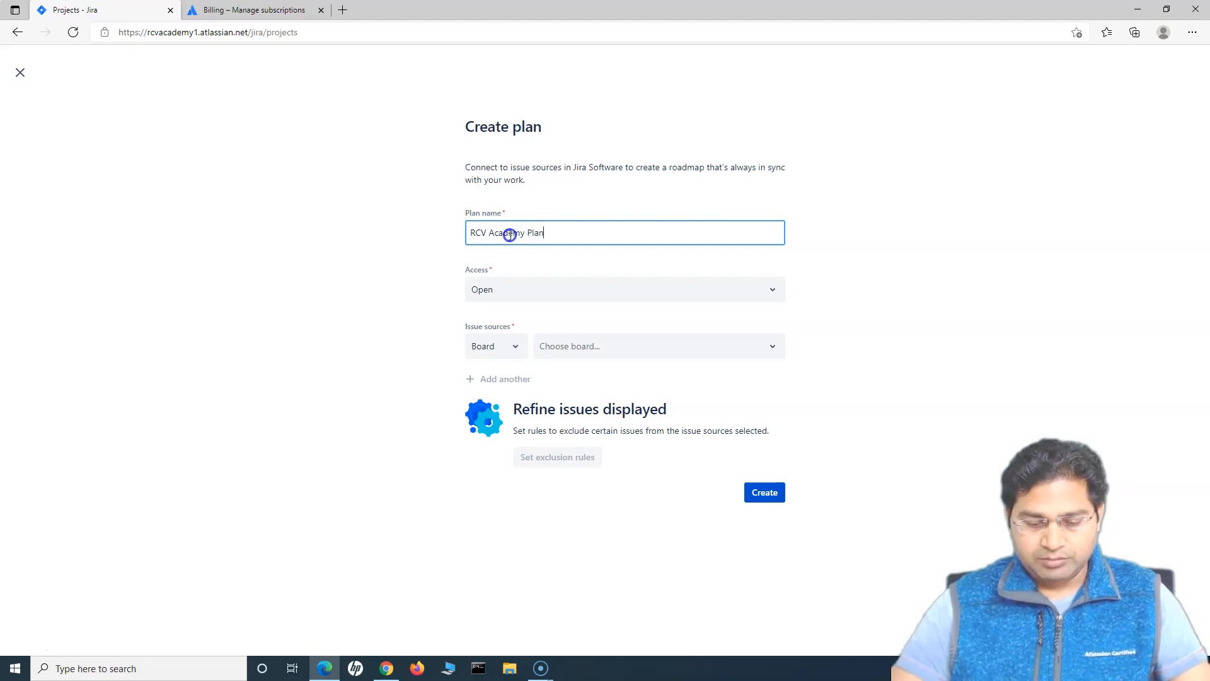
left_click(623, 288)
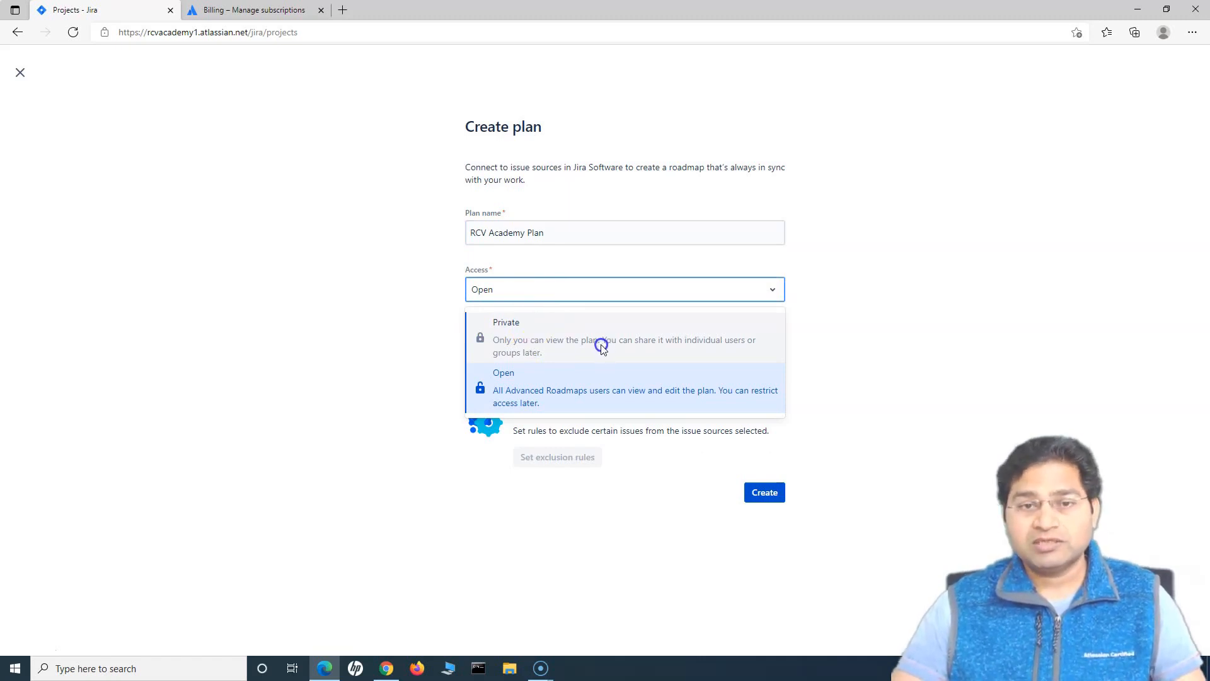
mouse_move(609, 339)
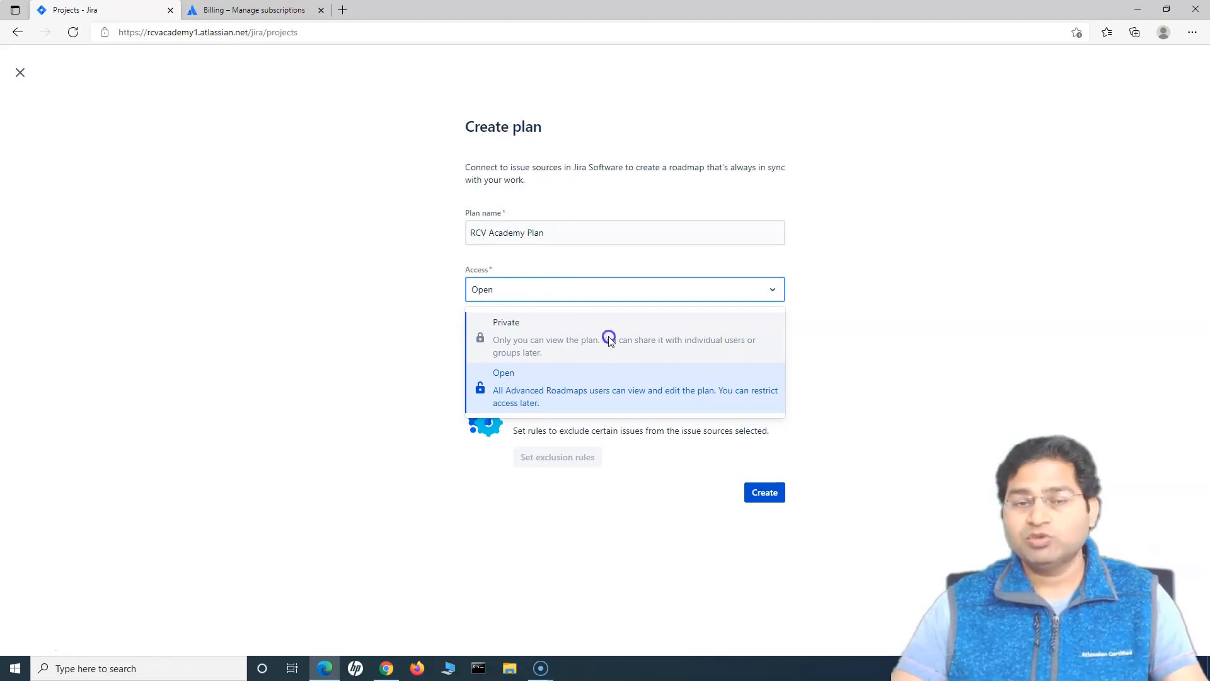
mouse_move(506, 392)
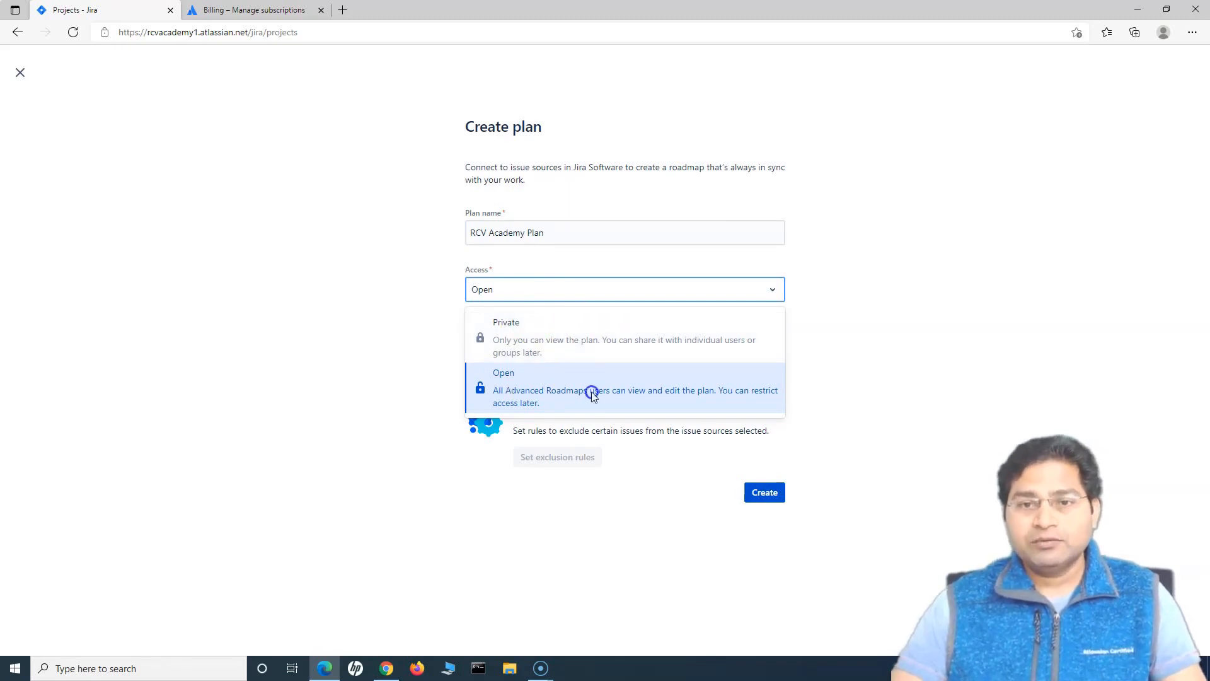
mouse_move(623, 401)
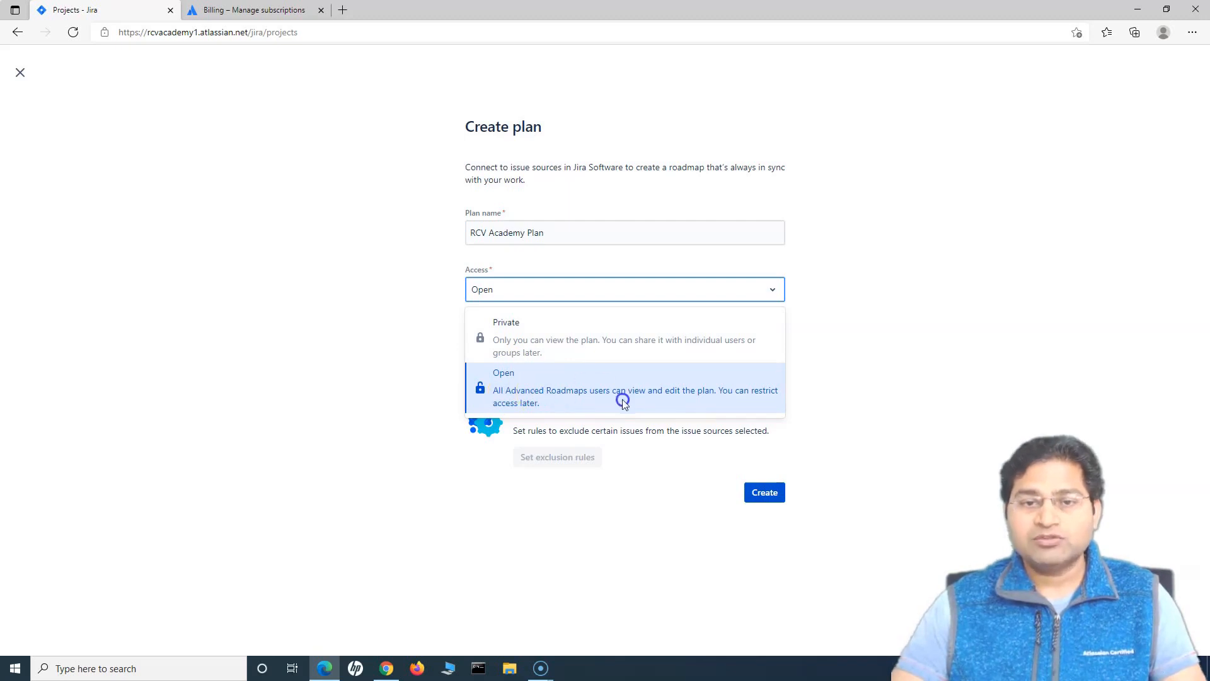
mouse_move(644, 398)
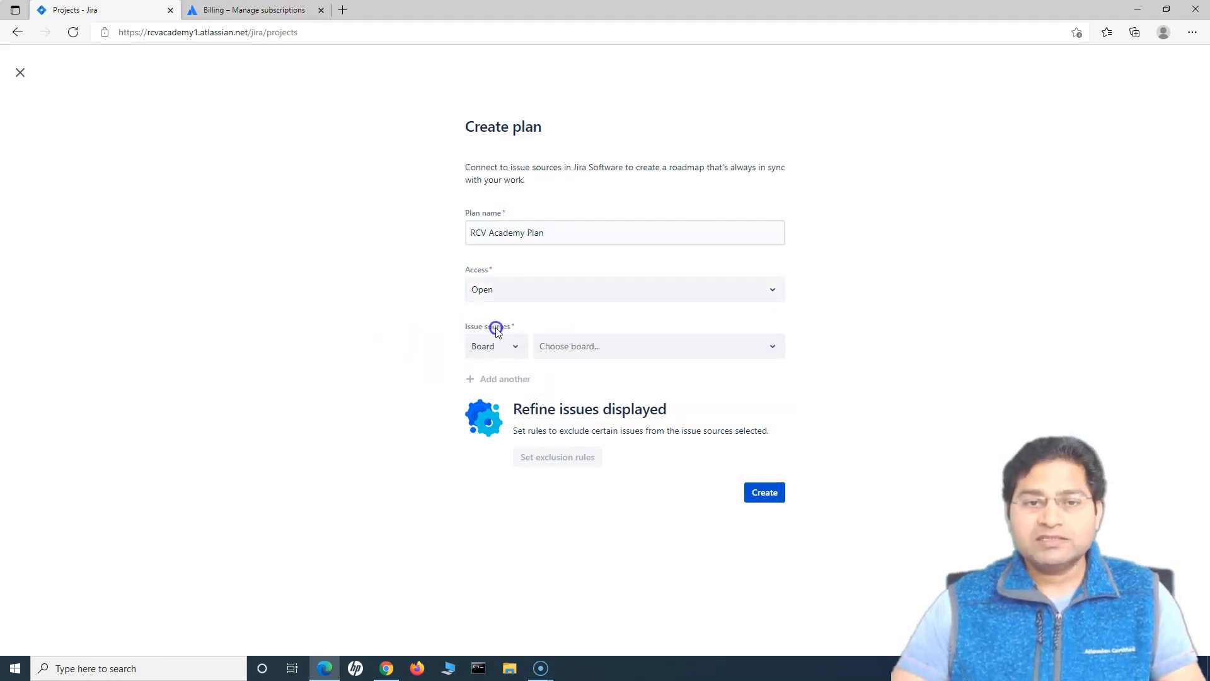
mouse_move(484, 161)
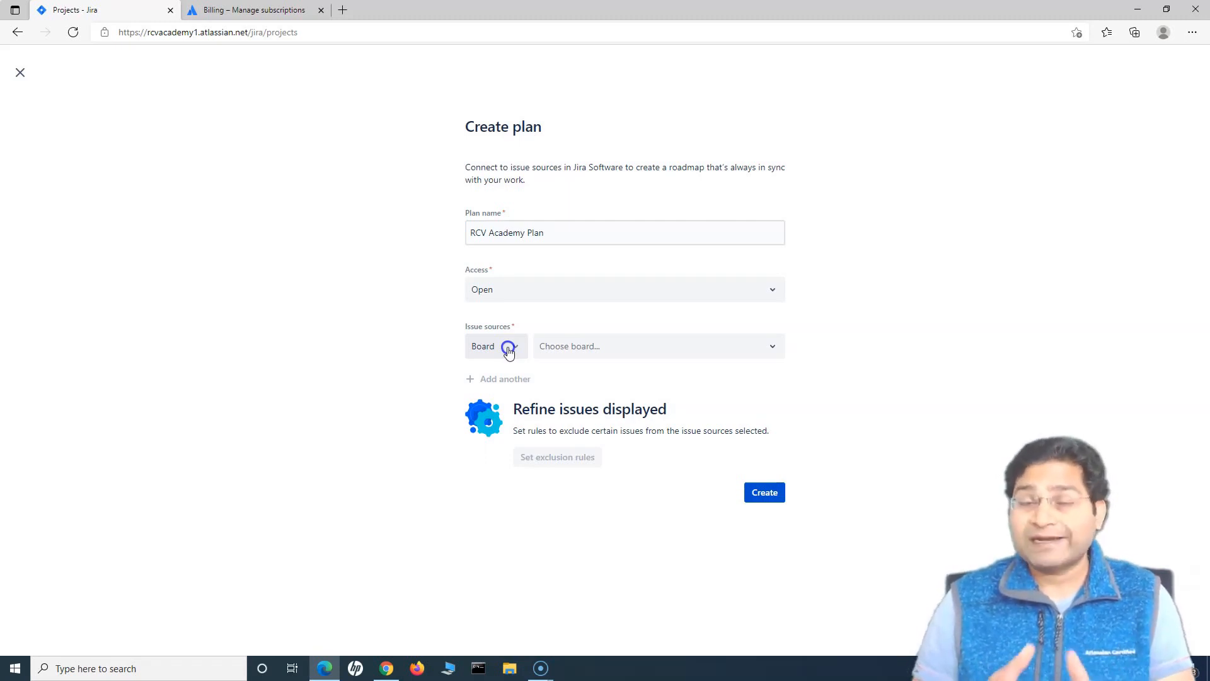
Try the Project, Board and Filter issue source types, browsing available boards and filters
left_click(496, 346)
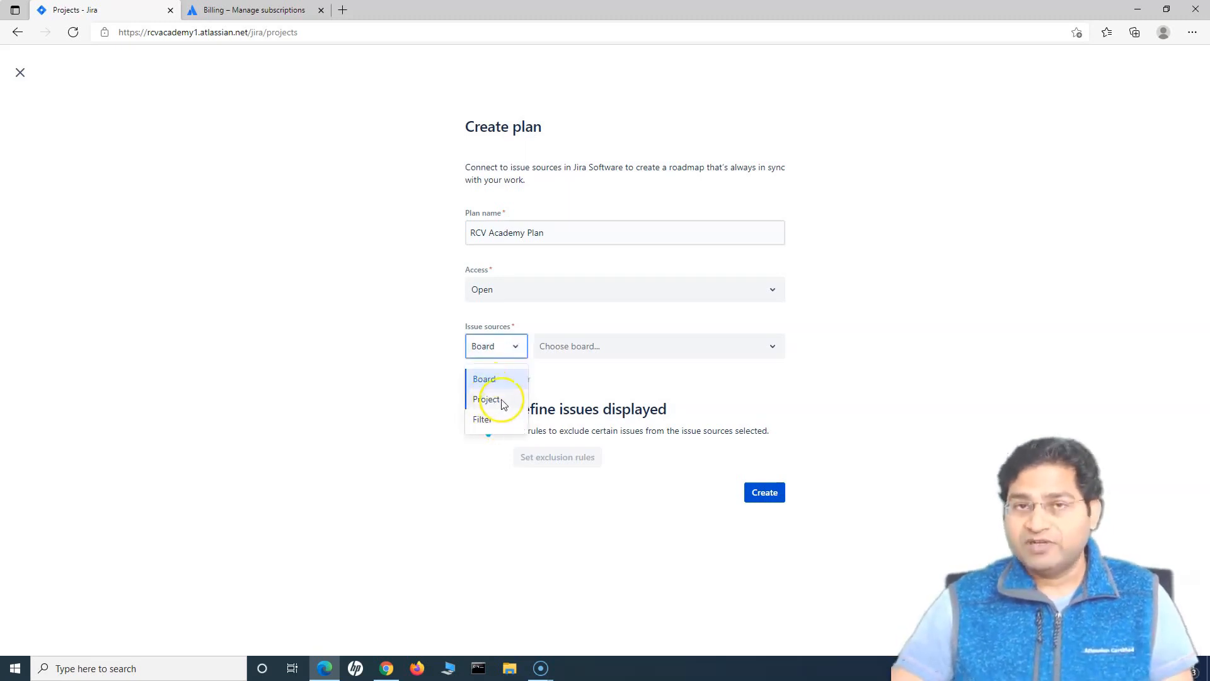
left_click(487, 399)
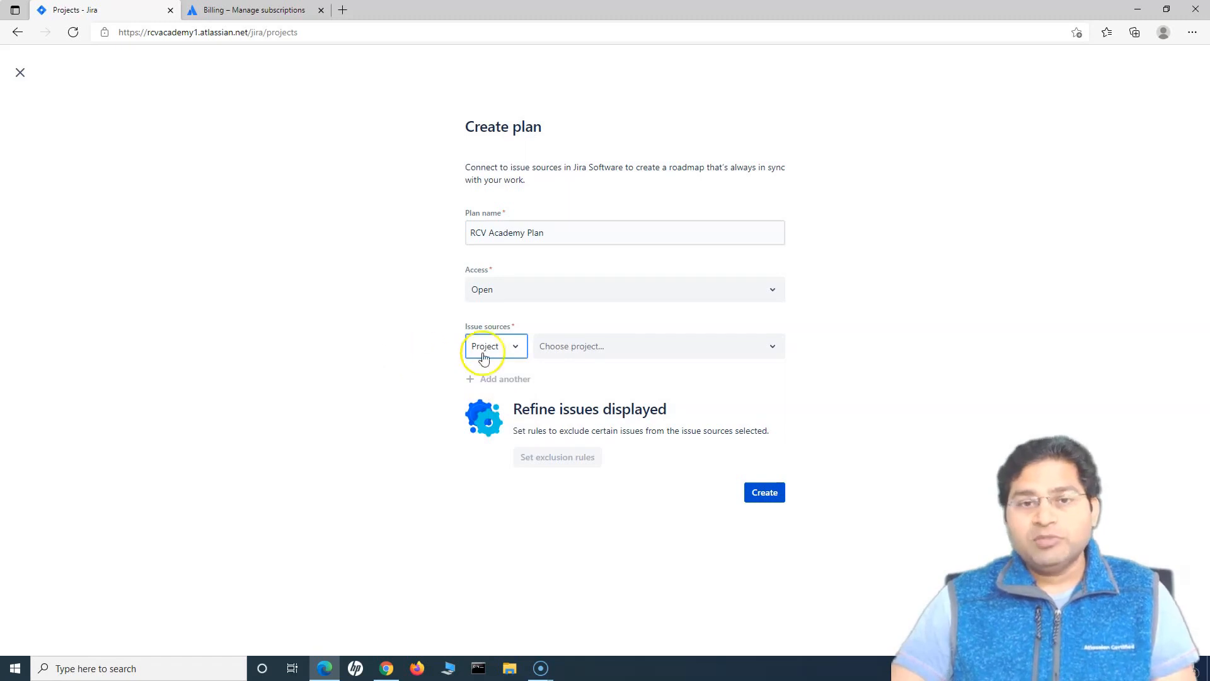
left_click(494, 346)
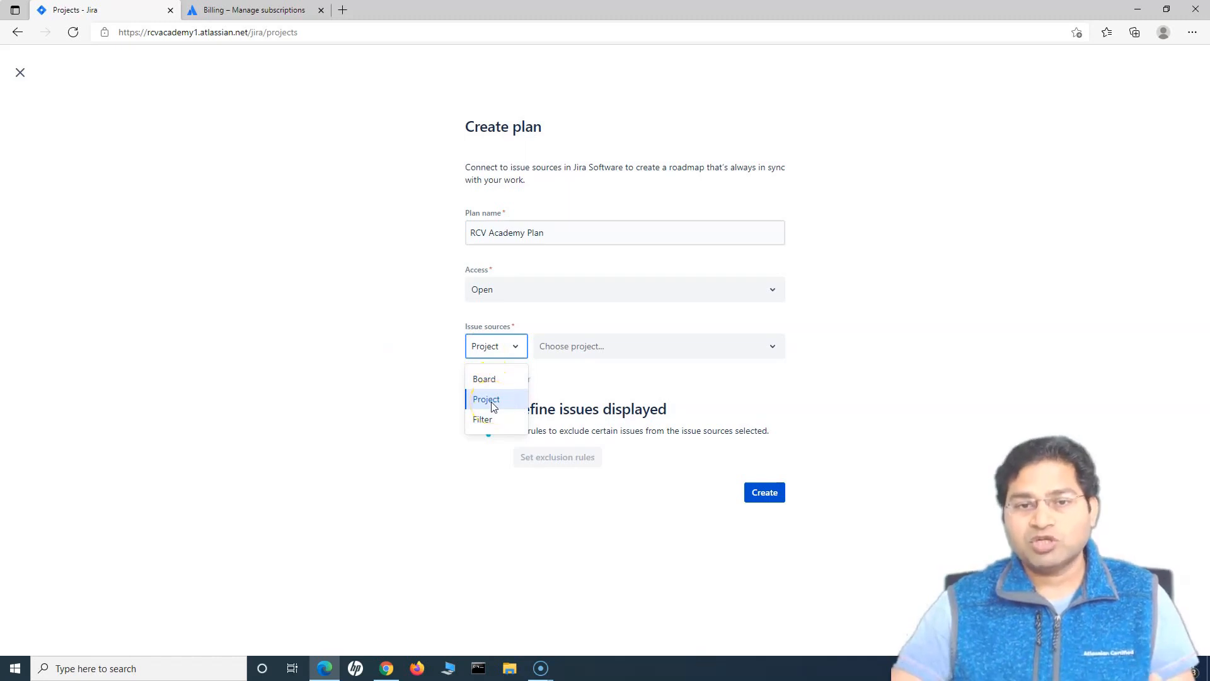
left_click(486, 399)
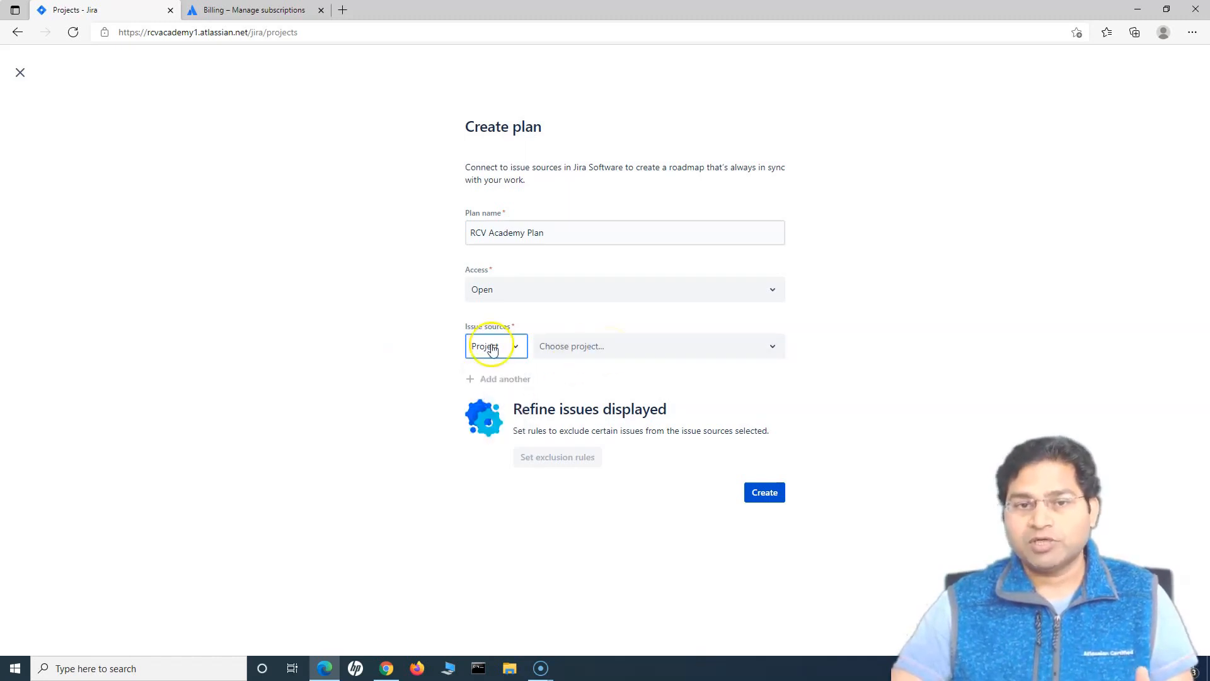
left_click(495, 346)
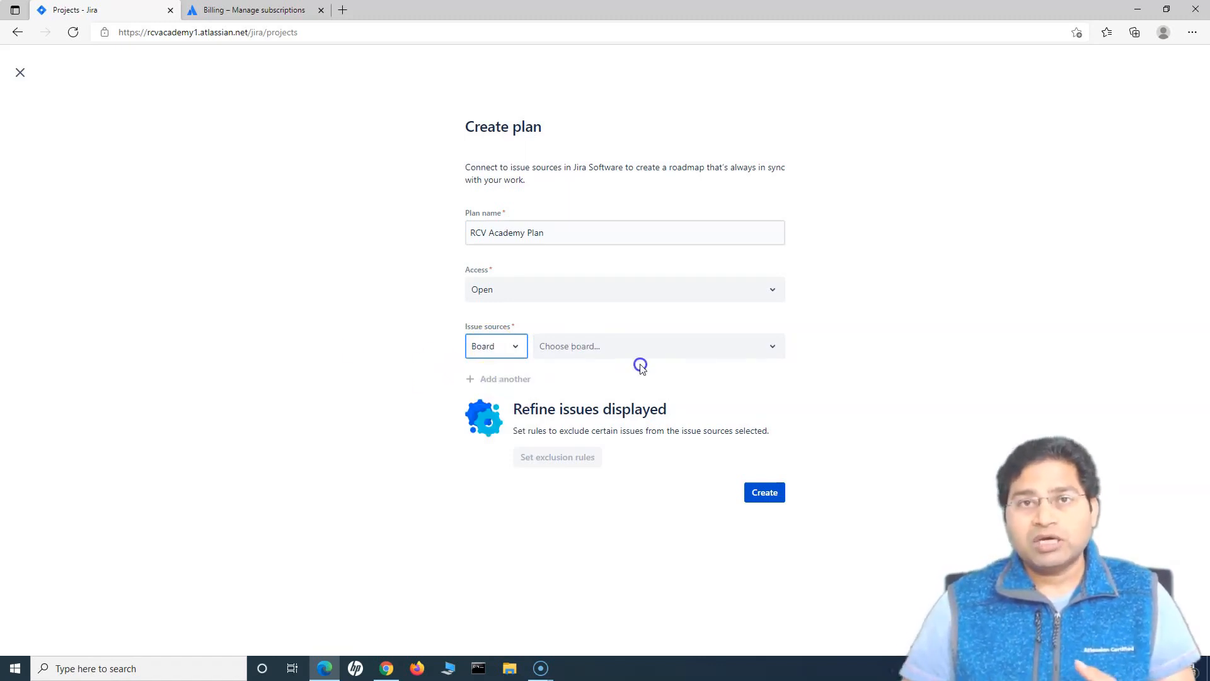
left_click(641, 346)
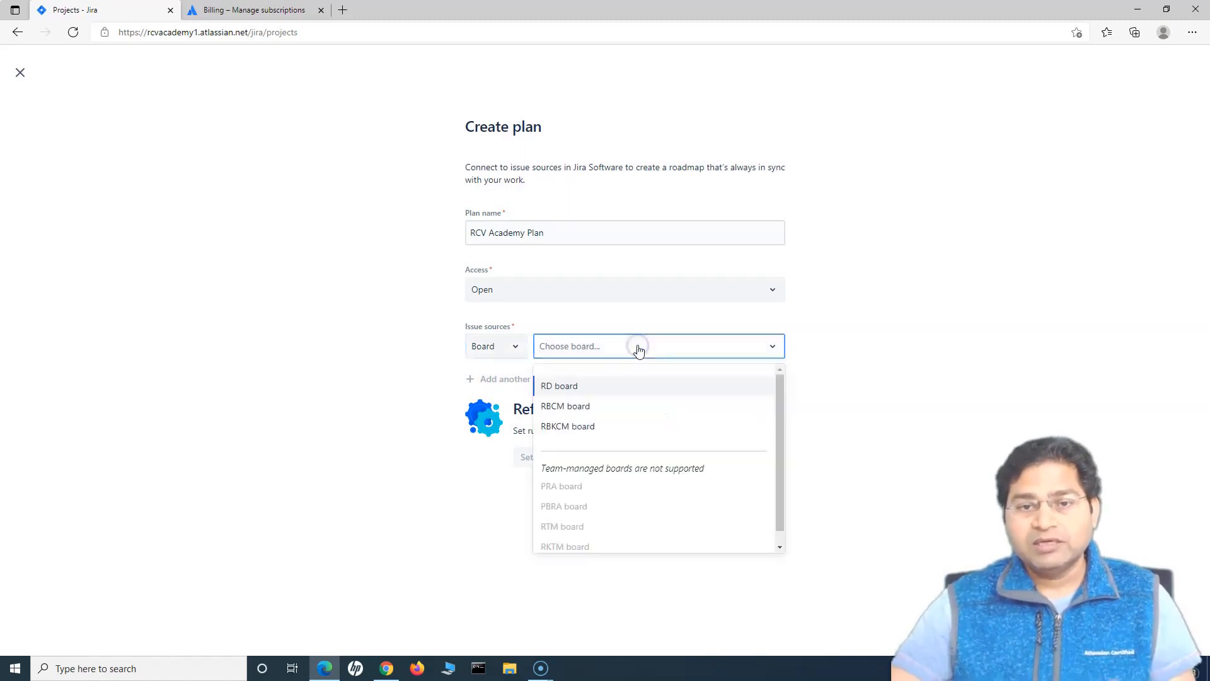
mouse_move(595, 406)
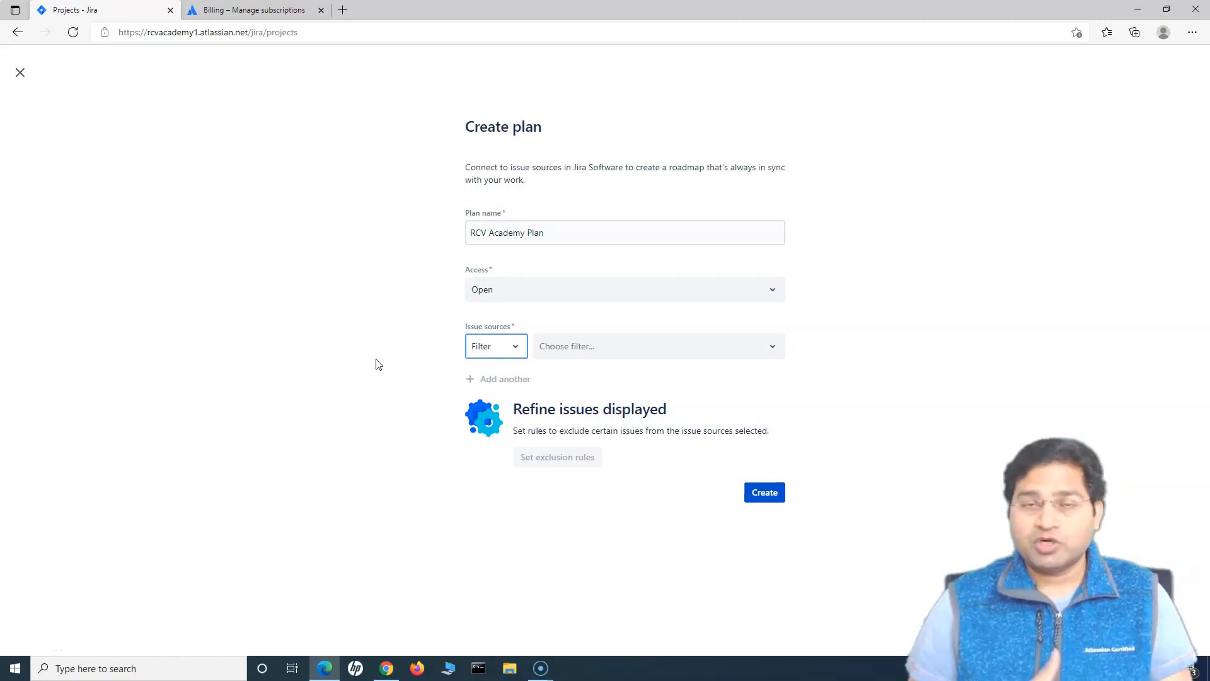
mouse_move(605, 339)
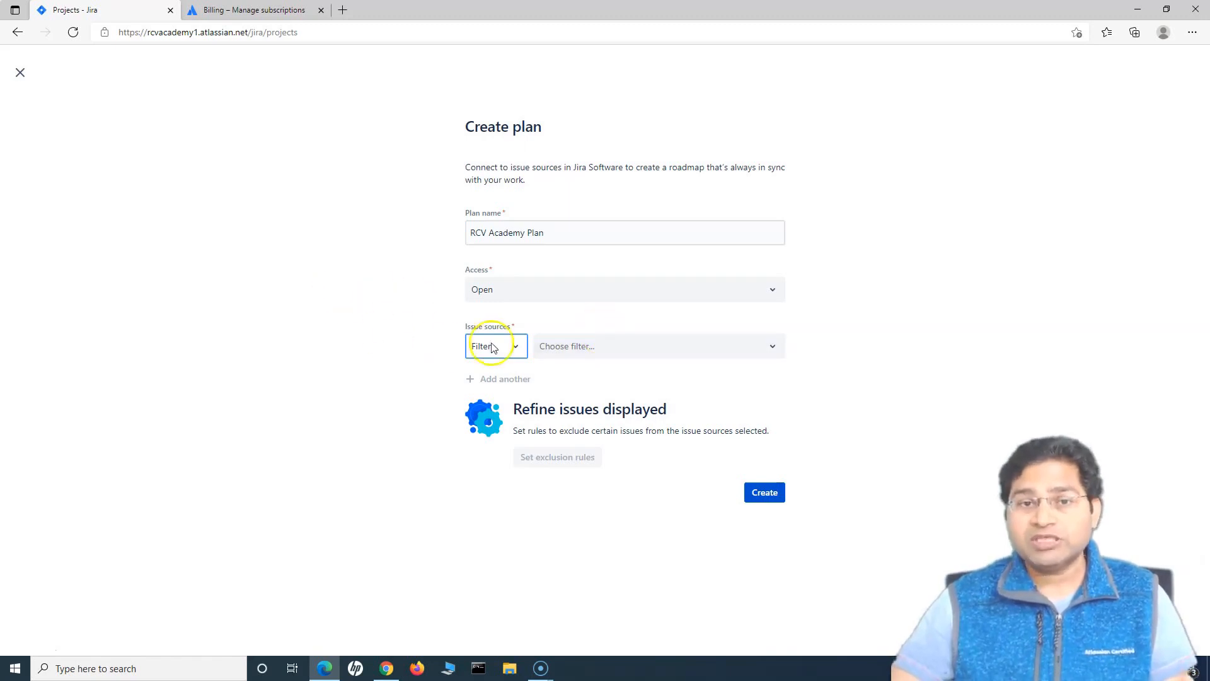
left_click(656, 346)
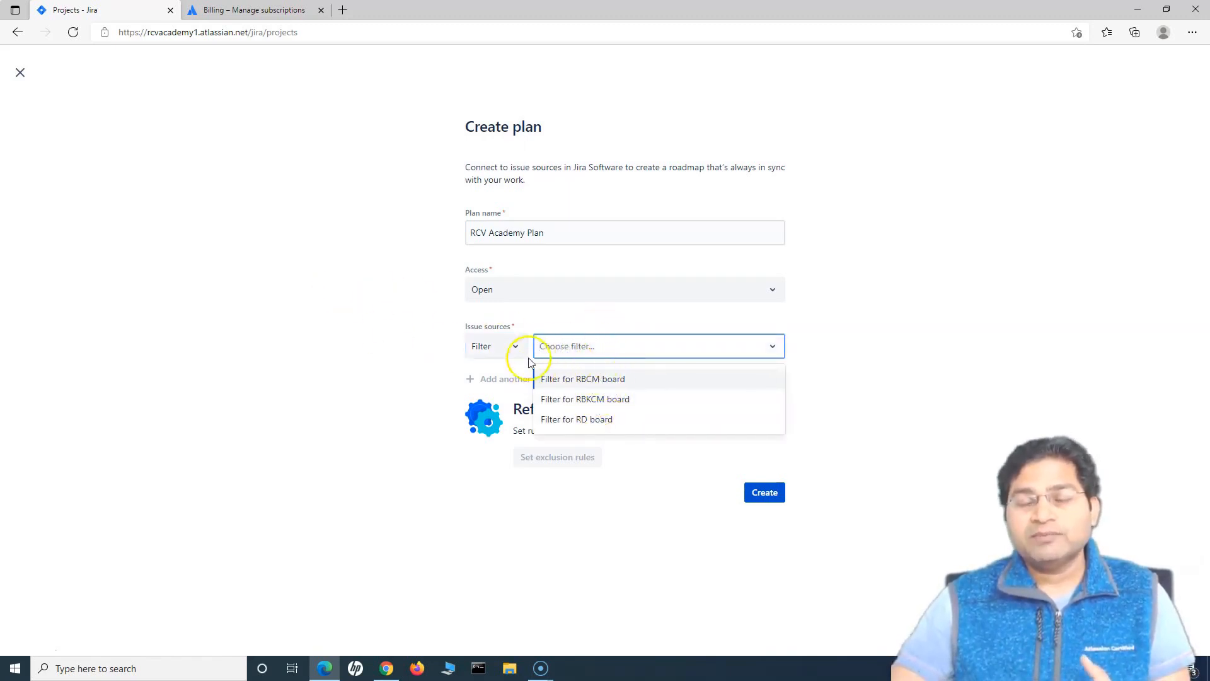
mouse_move(407, 340)
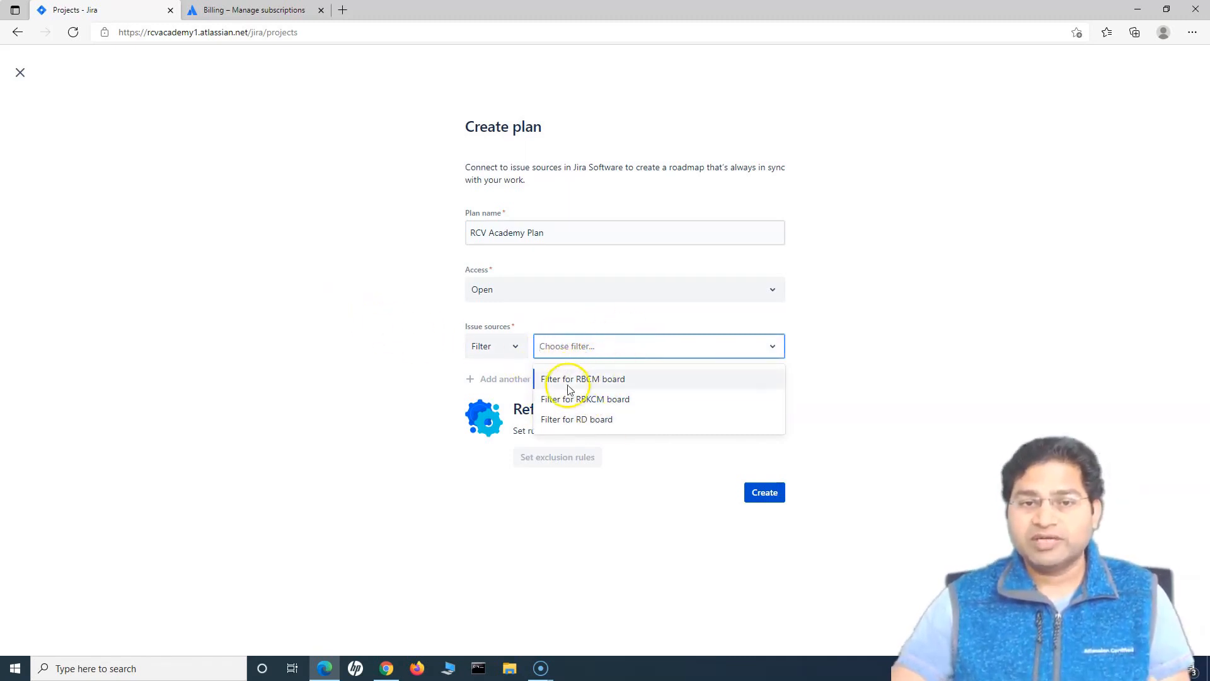
left_click(495, 346)
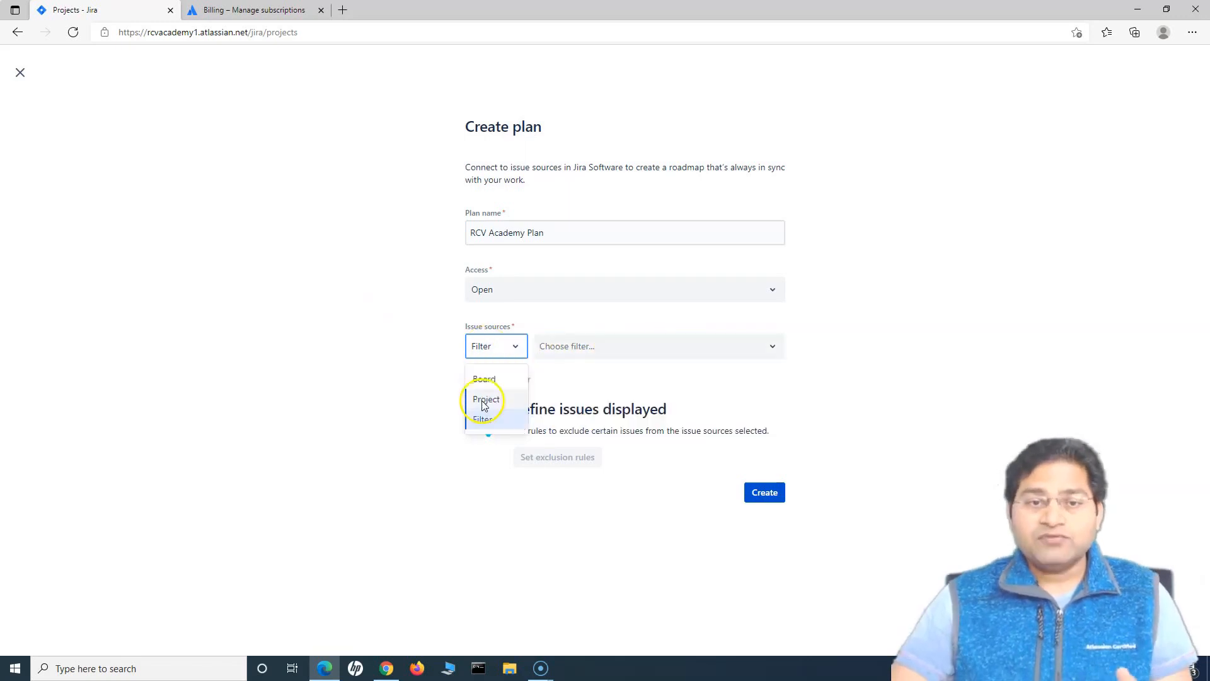
Use the Roadmap B - Company Managed project as the issue source, bringing in 14 issues
left_click(485, 399)
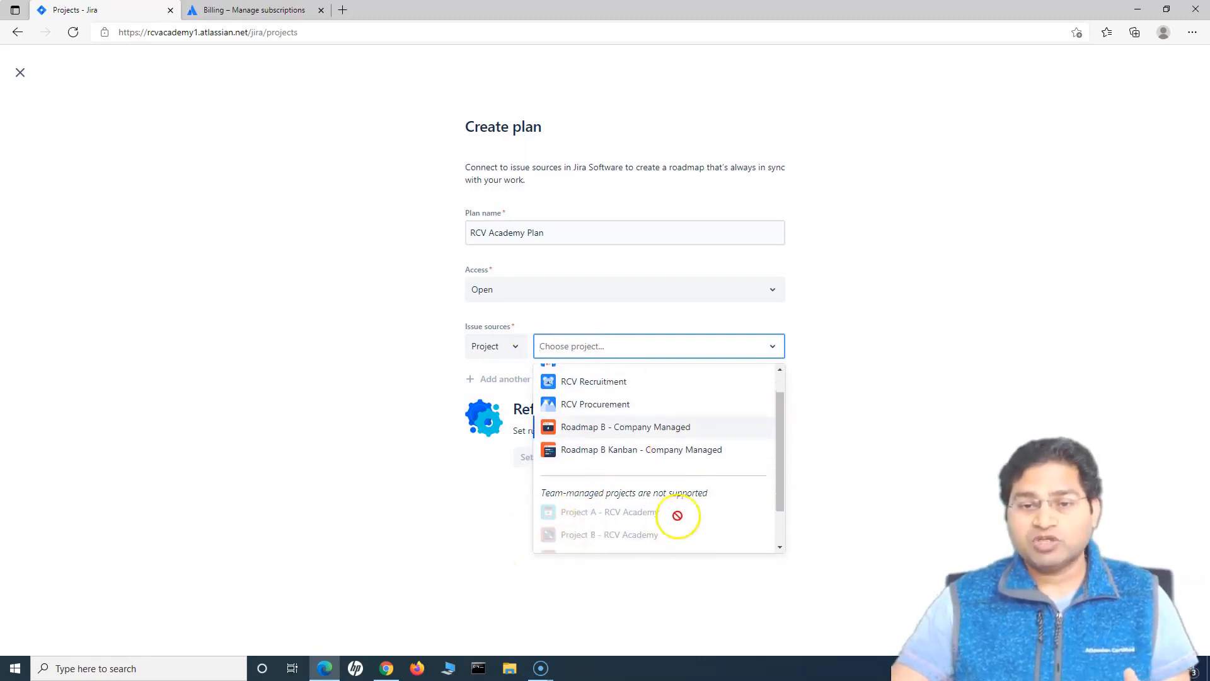
mouse_move(638, 531)
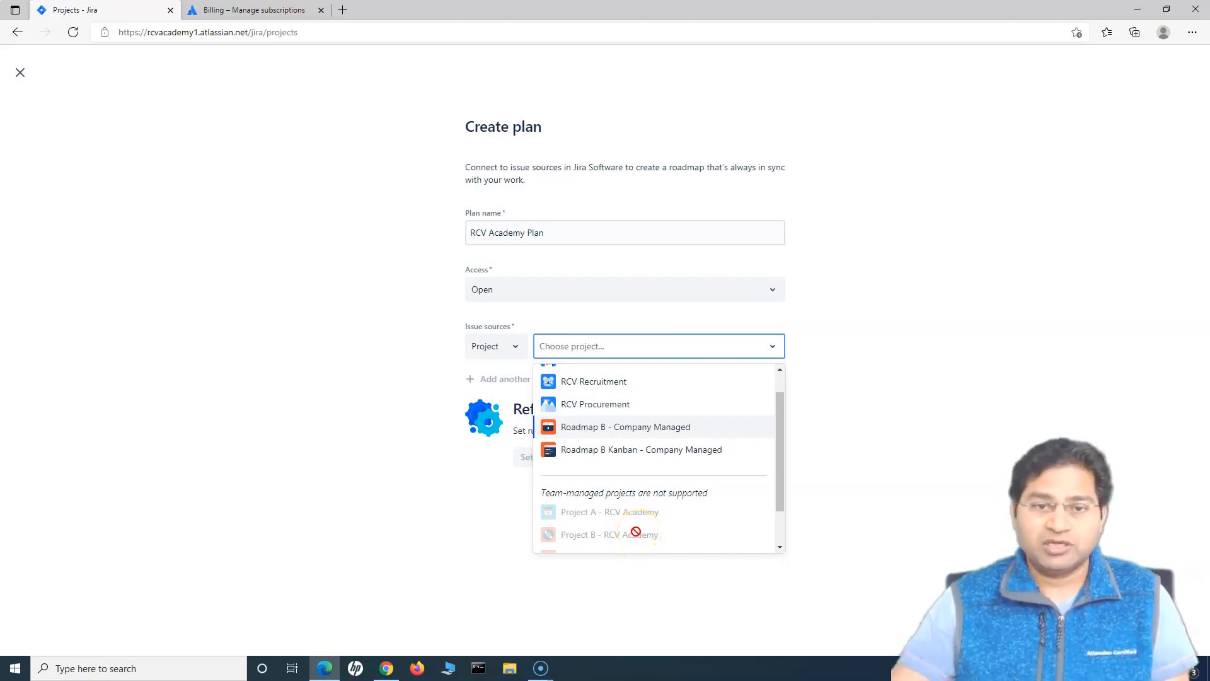
left_click(625, 427)
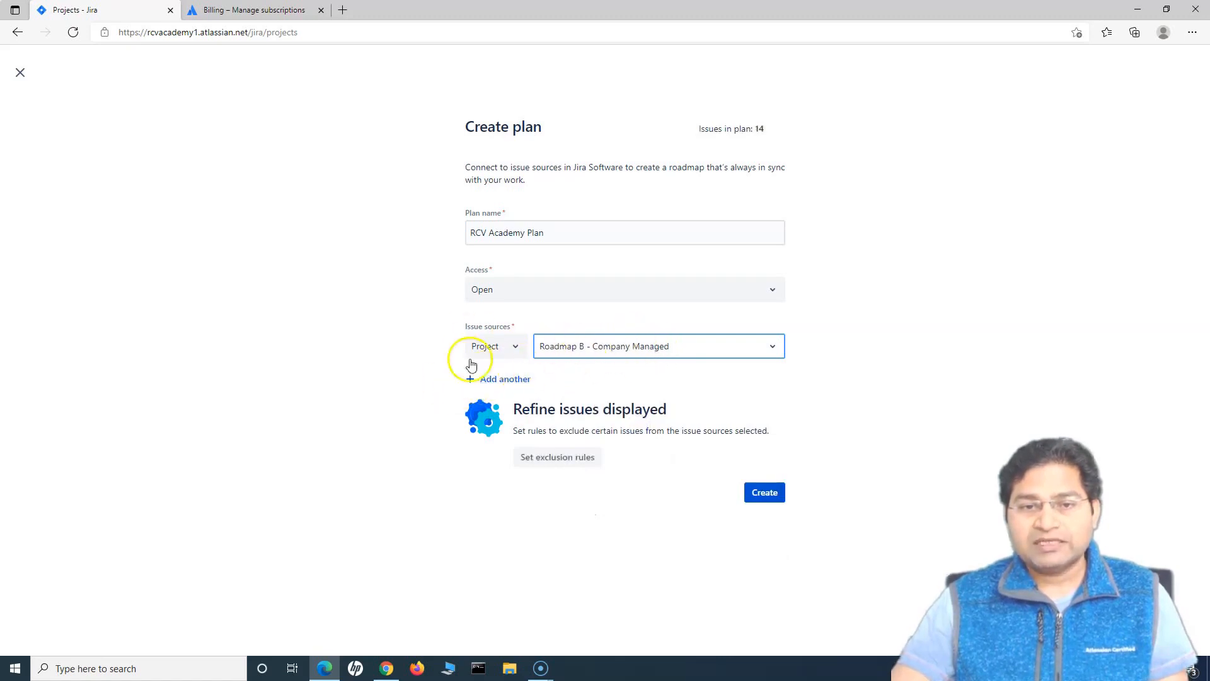
Add RBCM board, Filter for RD board and RCV Procurement as sources, totalling 19 issues
left_click(502, 378)
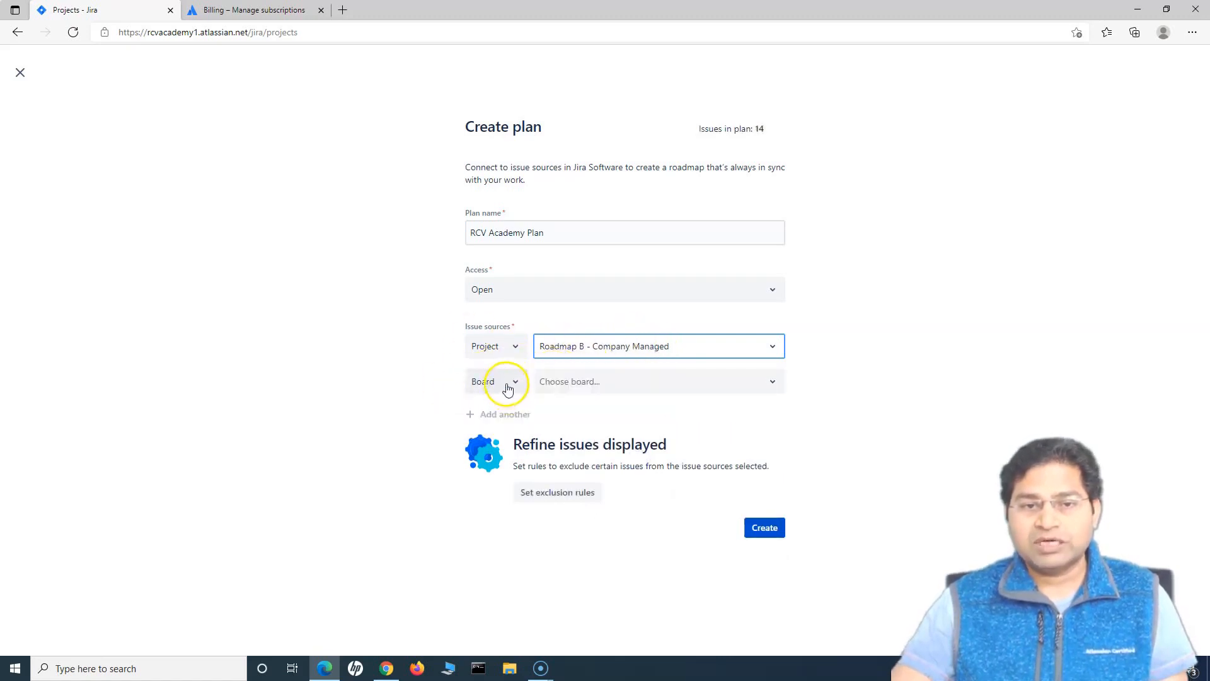
left_click(495, 381)
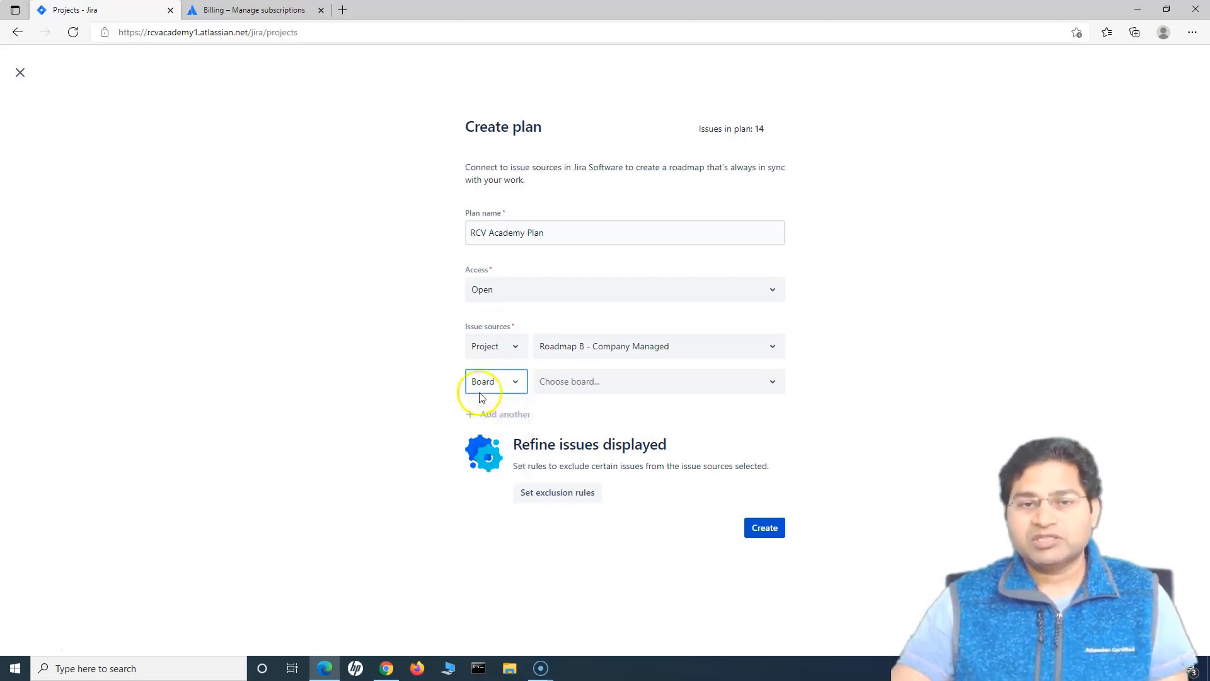
left_click(657, 381)
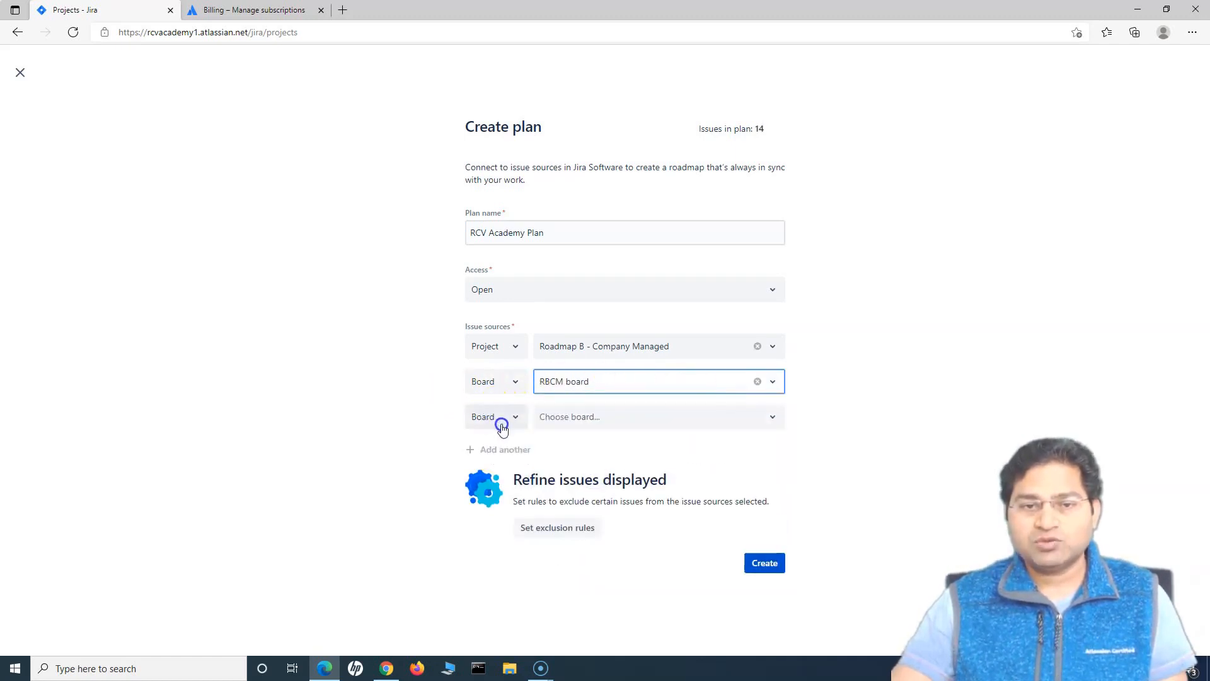
left_click(495, 416)
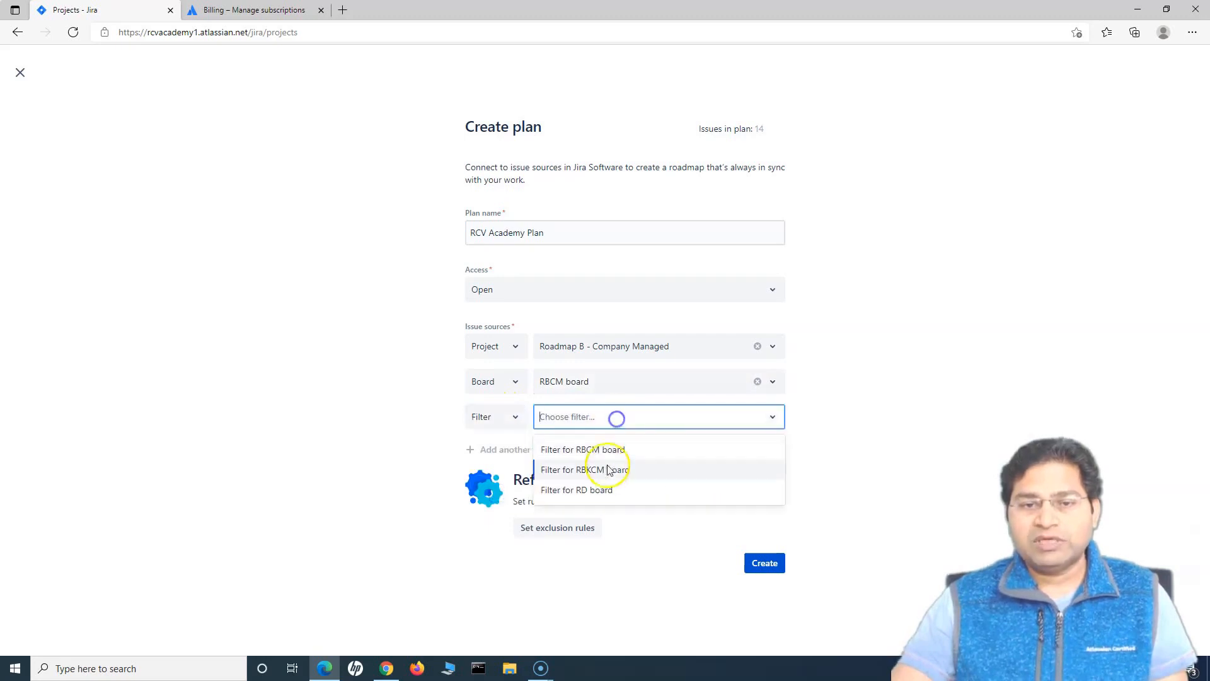
left_click(577, 490)
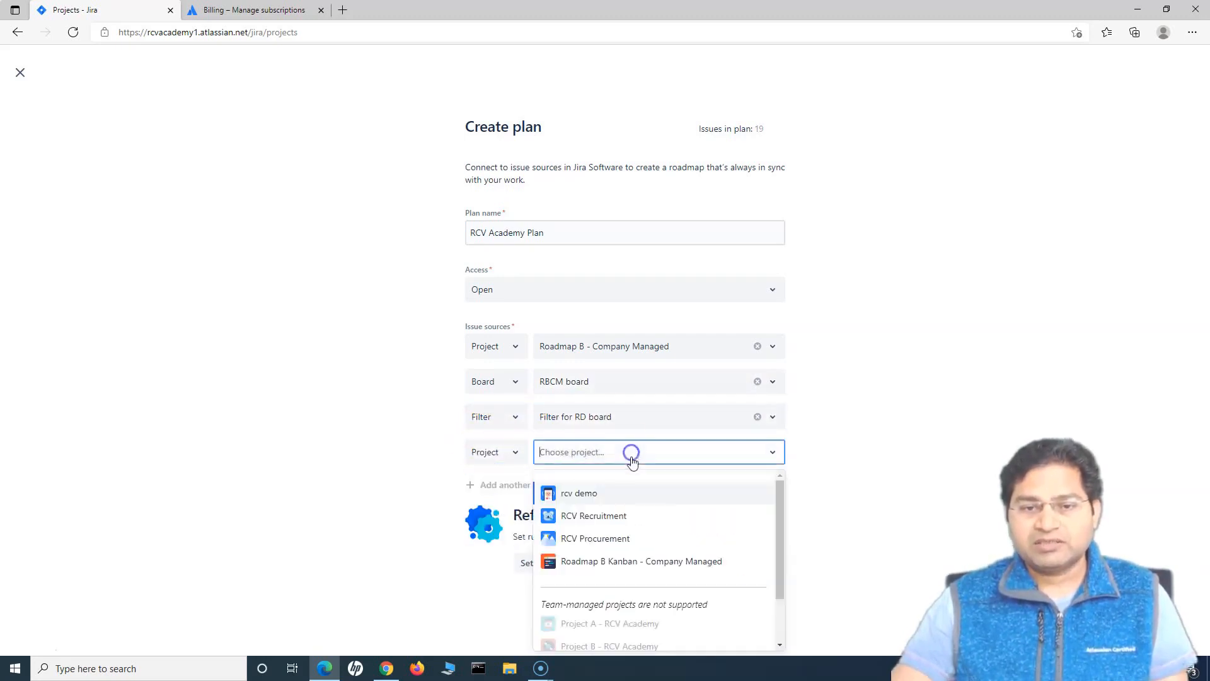
left_click(595, 537)
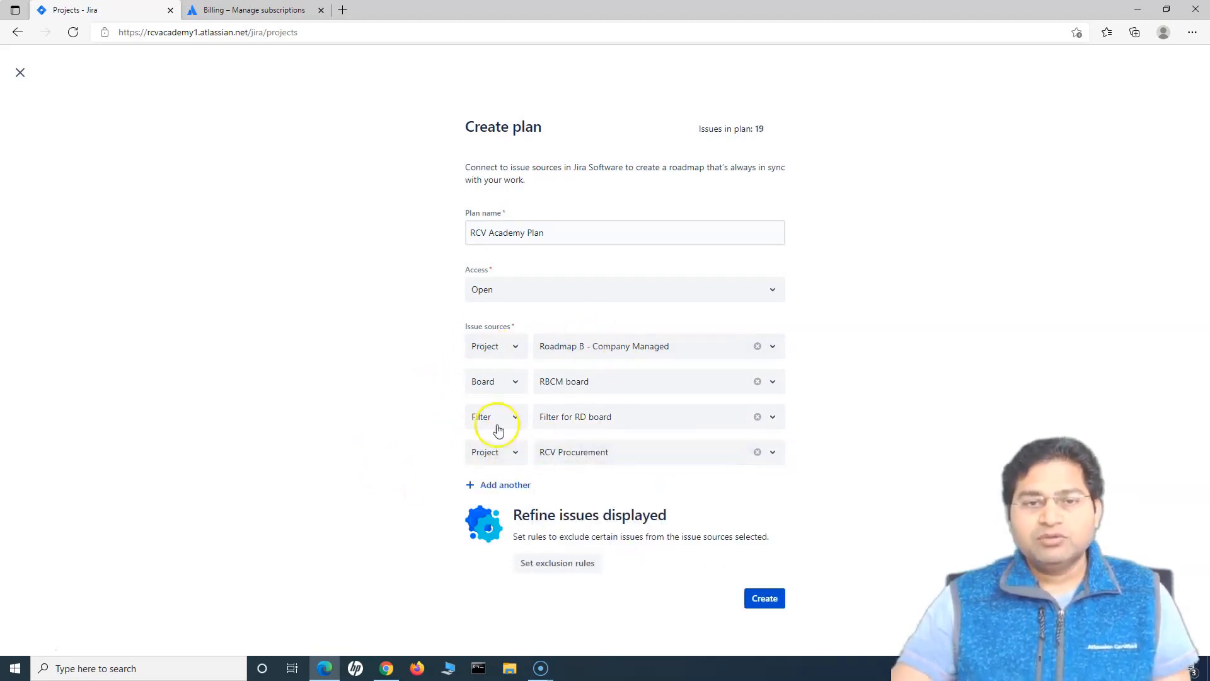
mouse_move(478, 469)
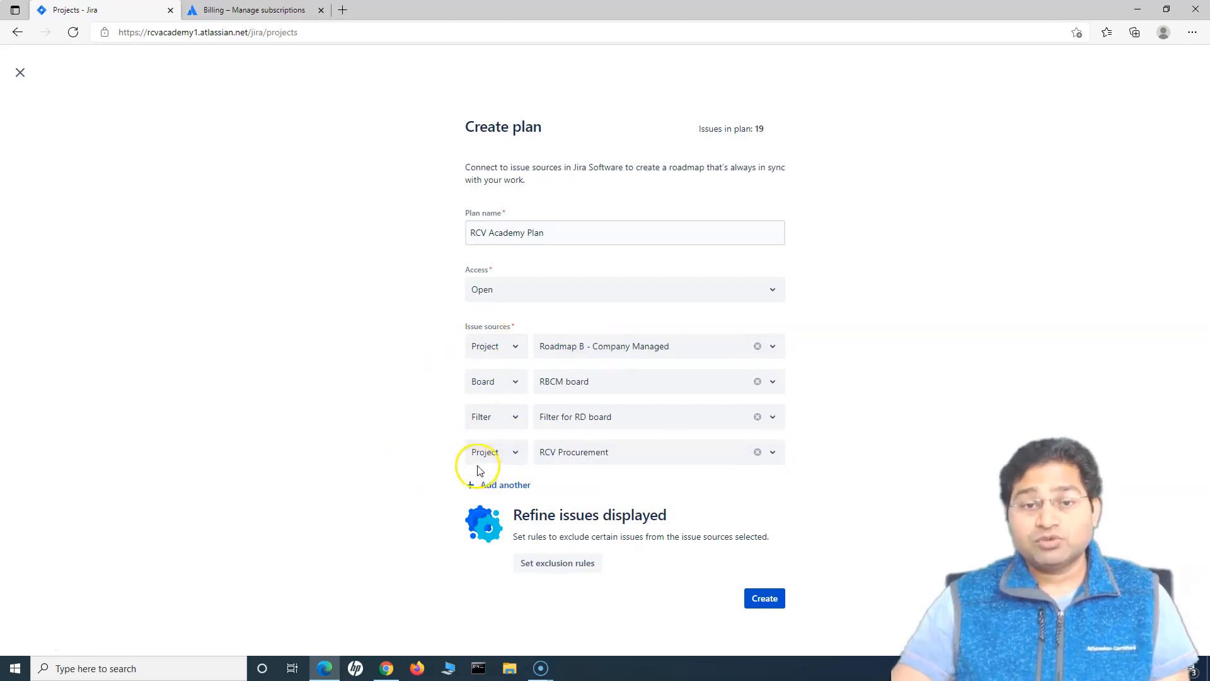
mouse_move(678, 487)
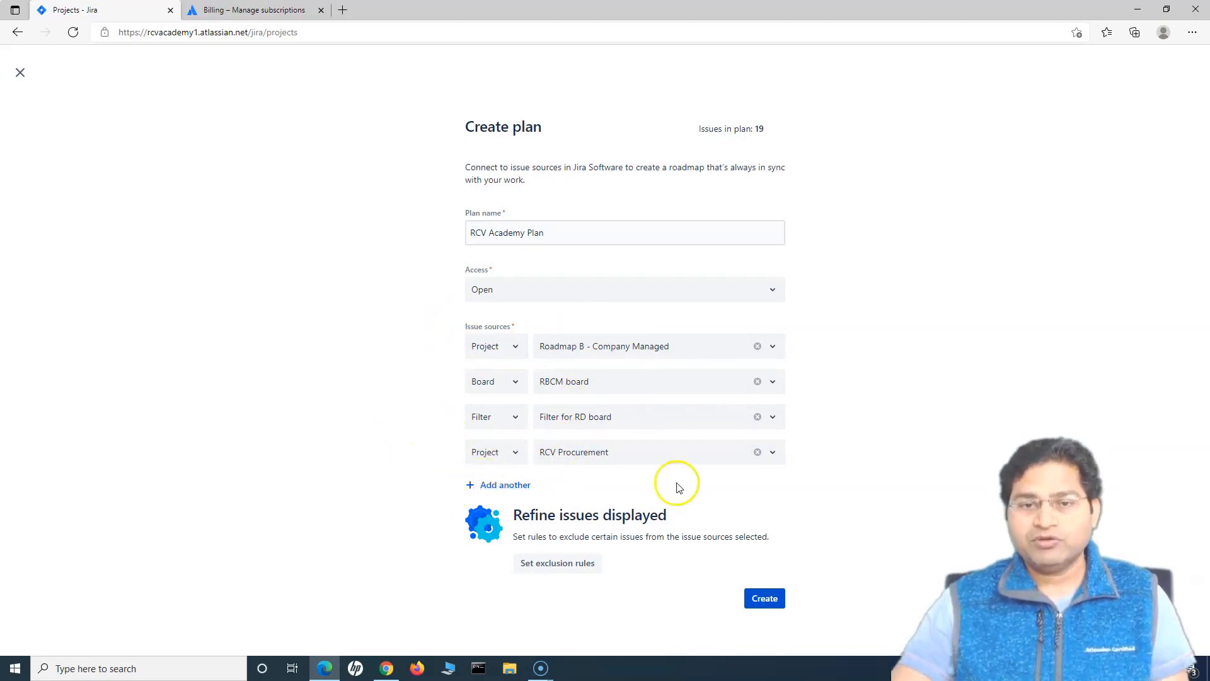
left_click_drag(562, 515, 635, 536)
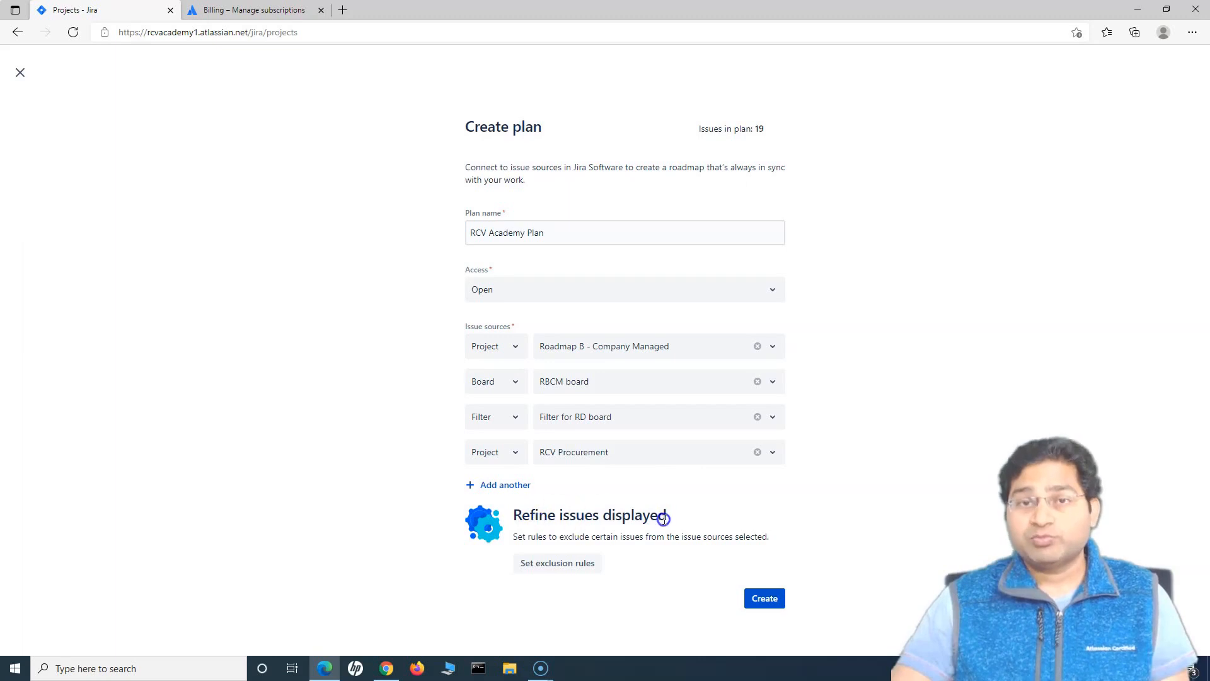
left_click(556, 563)
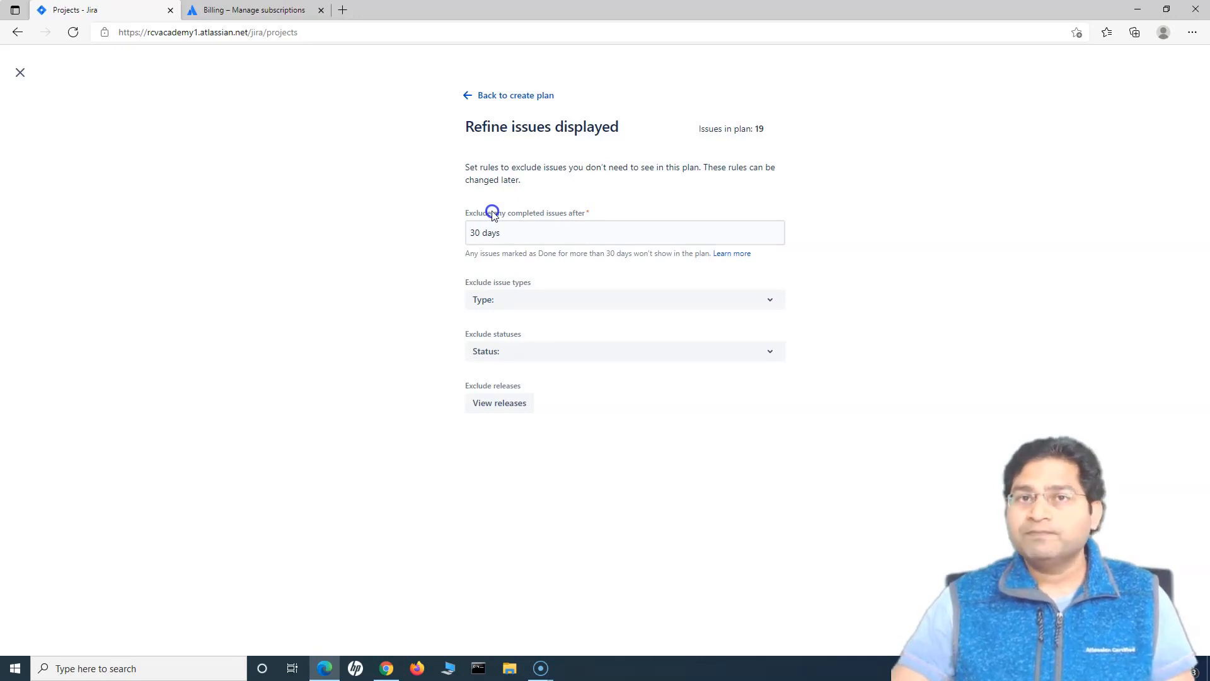
Review the issue type exclusion rules, leaving 18 issues in the plan
left_click(624, 299)
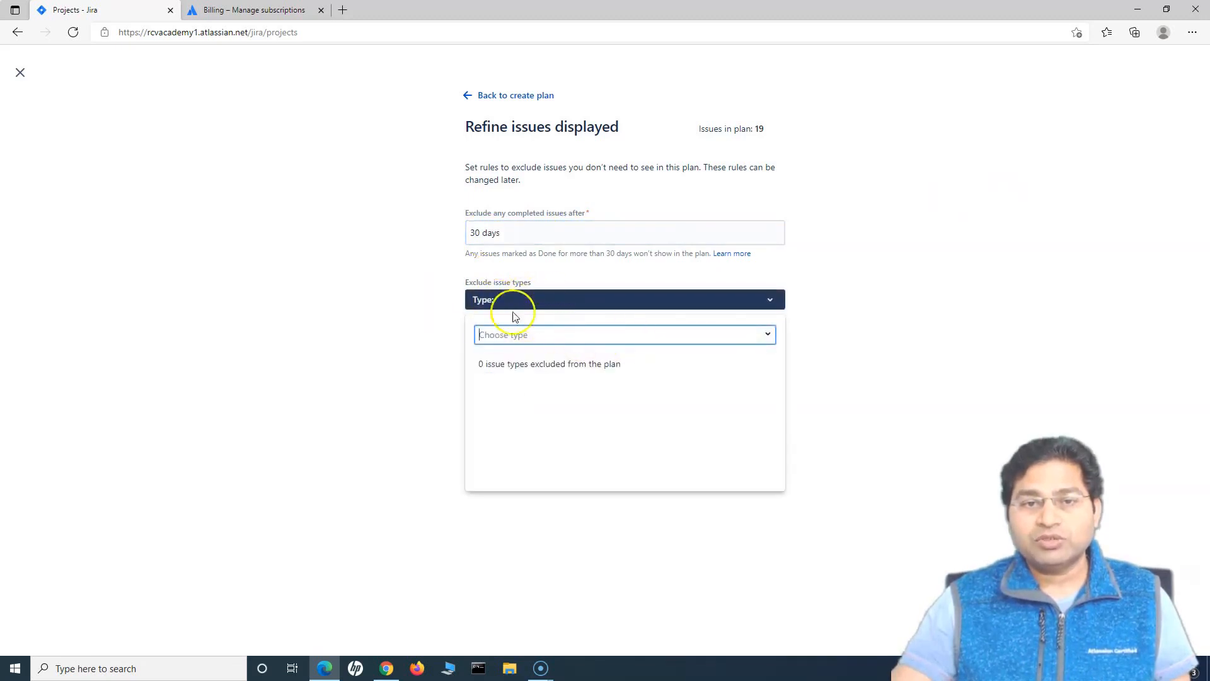
left_click(623, 334)
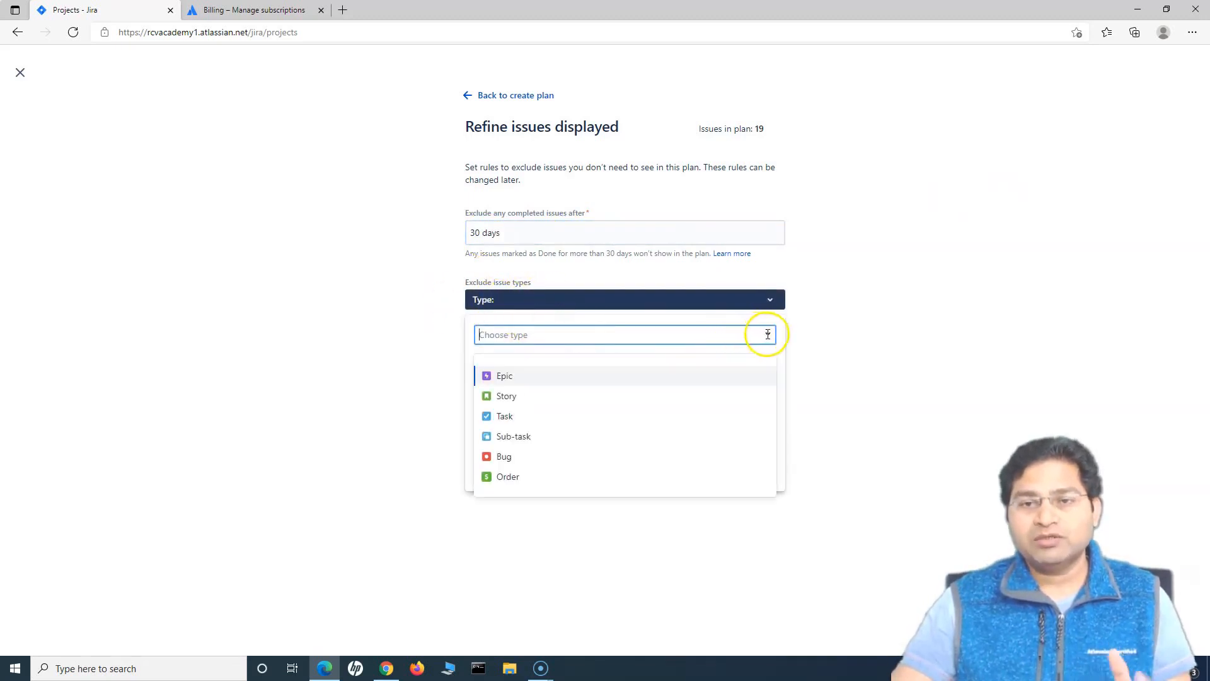
left_click(503, 457)
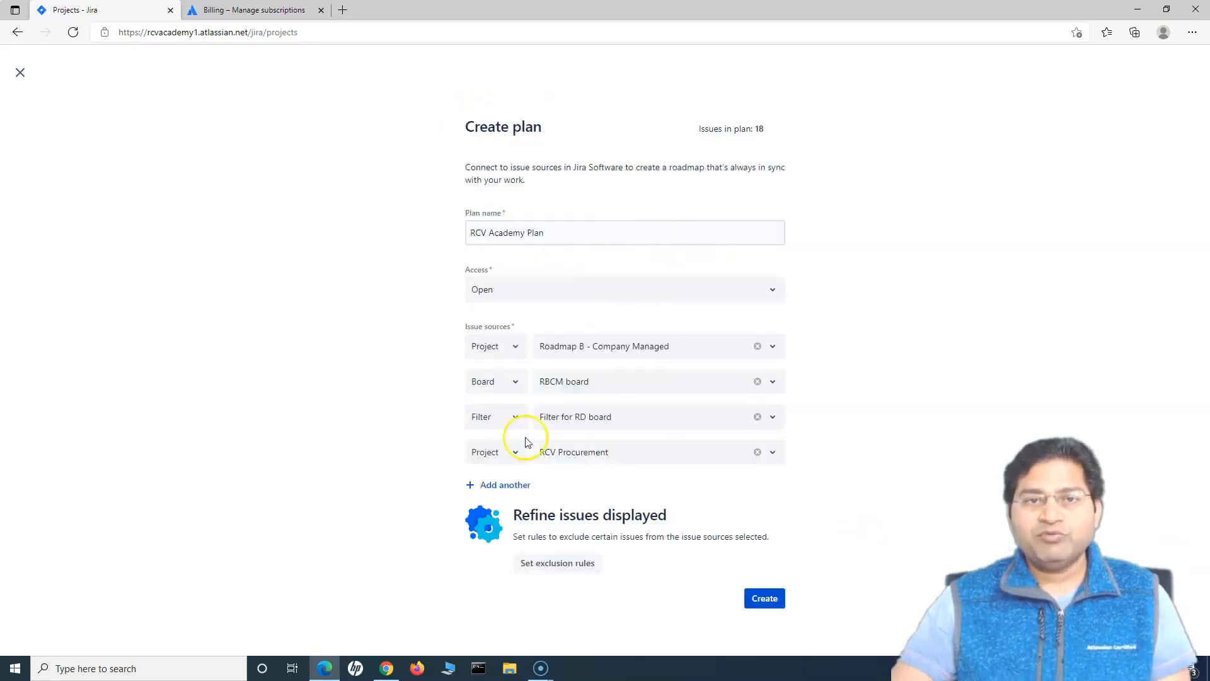
mouse_move(767, 560)
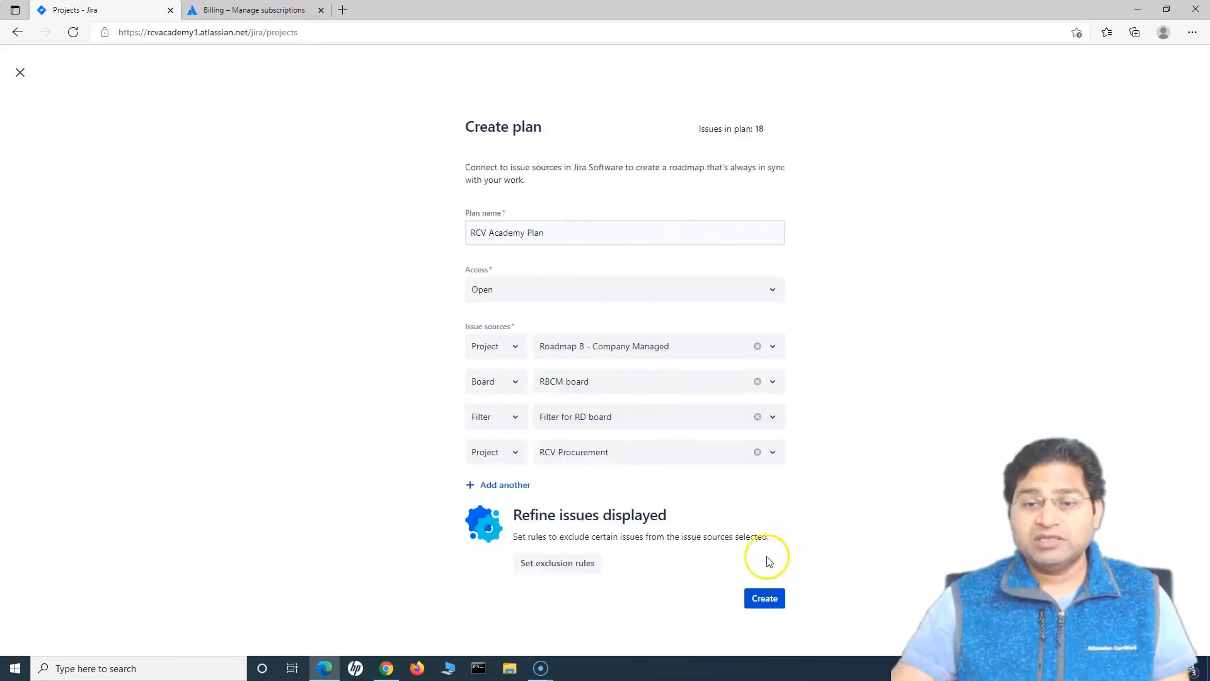
Create the RCV Academy Plan and open the Advanced Roadmaps help article in a new tab
left_click(764, 597)
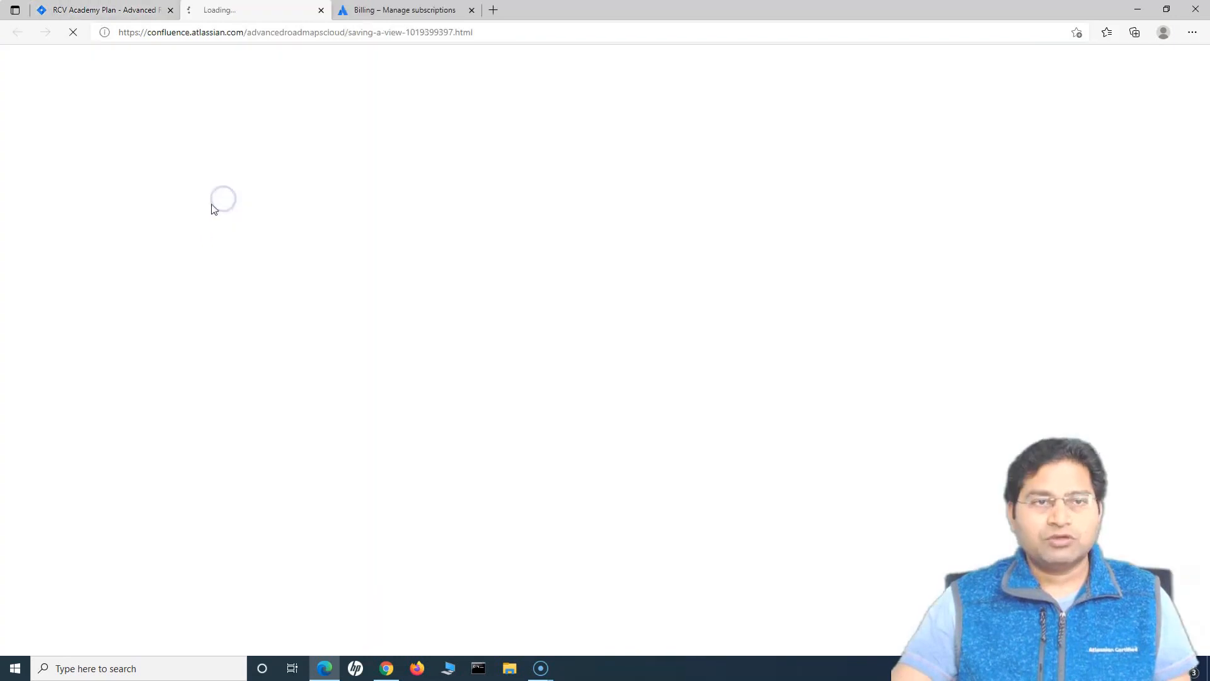
Return to the RCV Academy Plan tab showing seven epics in the Basic view
left_click(100, 10)
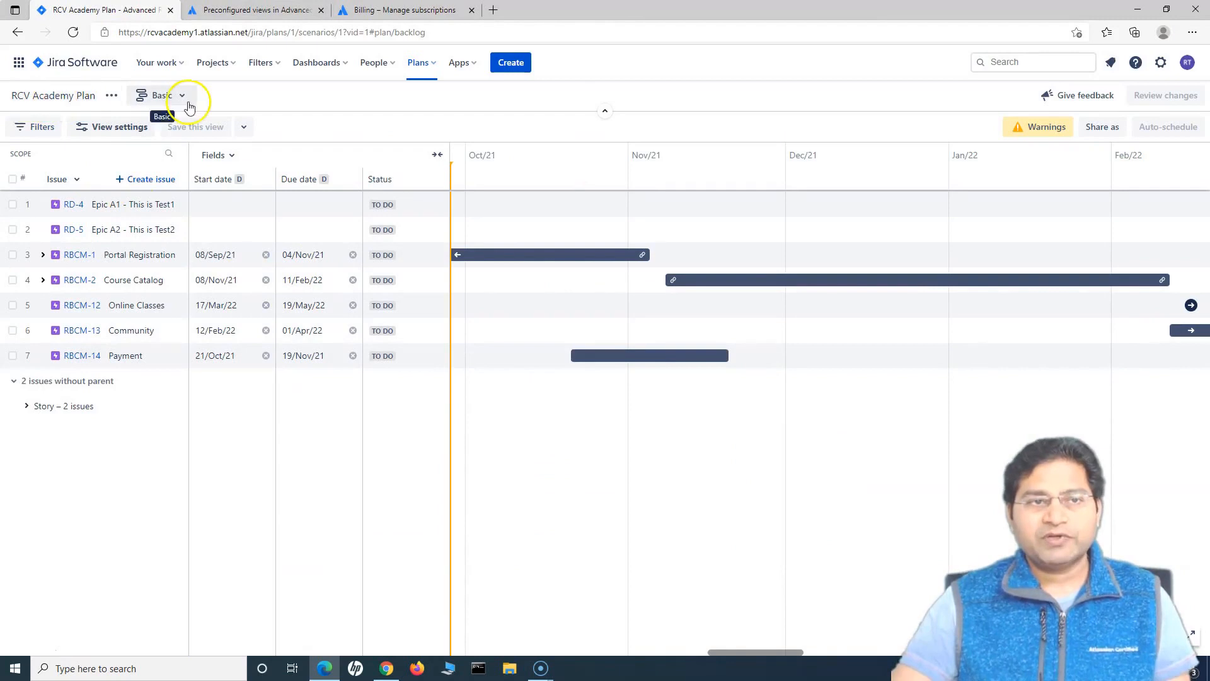
Open the view dropdown beside Basic to choose a preconfigured view
left_click(182, 95)
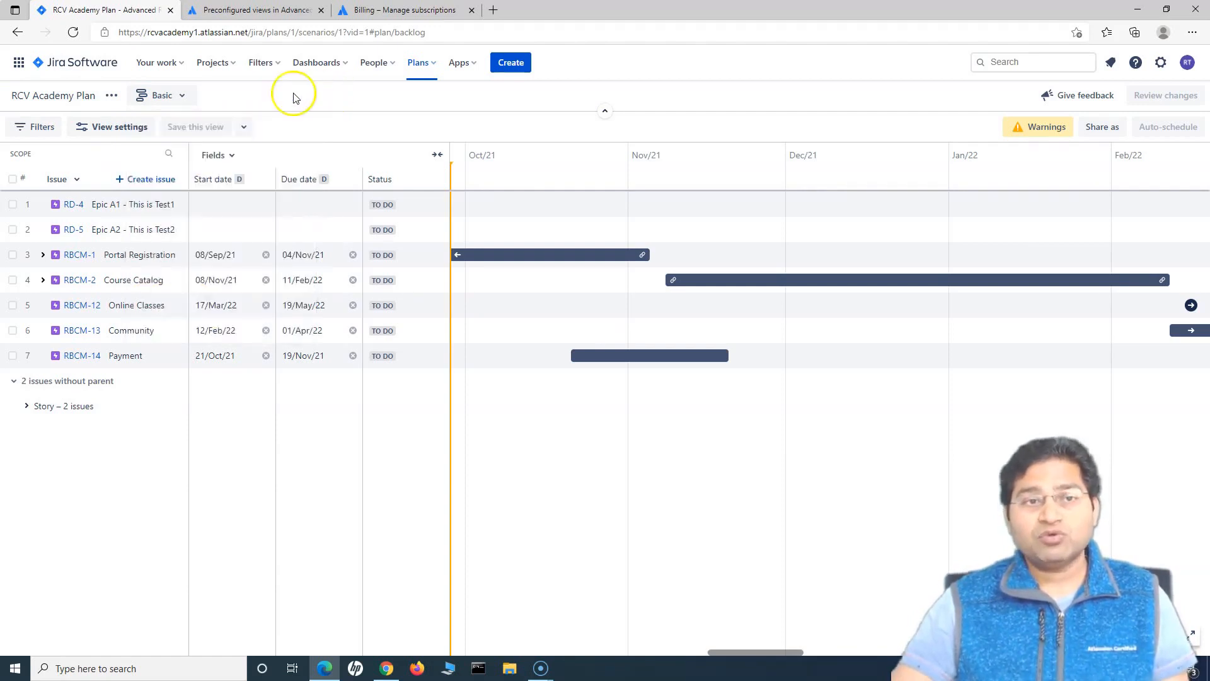
mouse_move(262, 134)
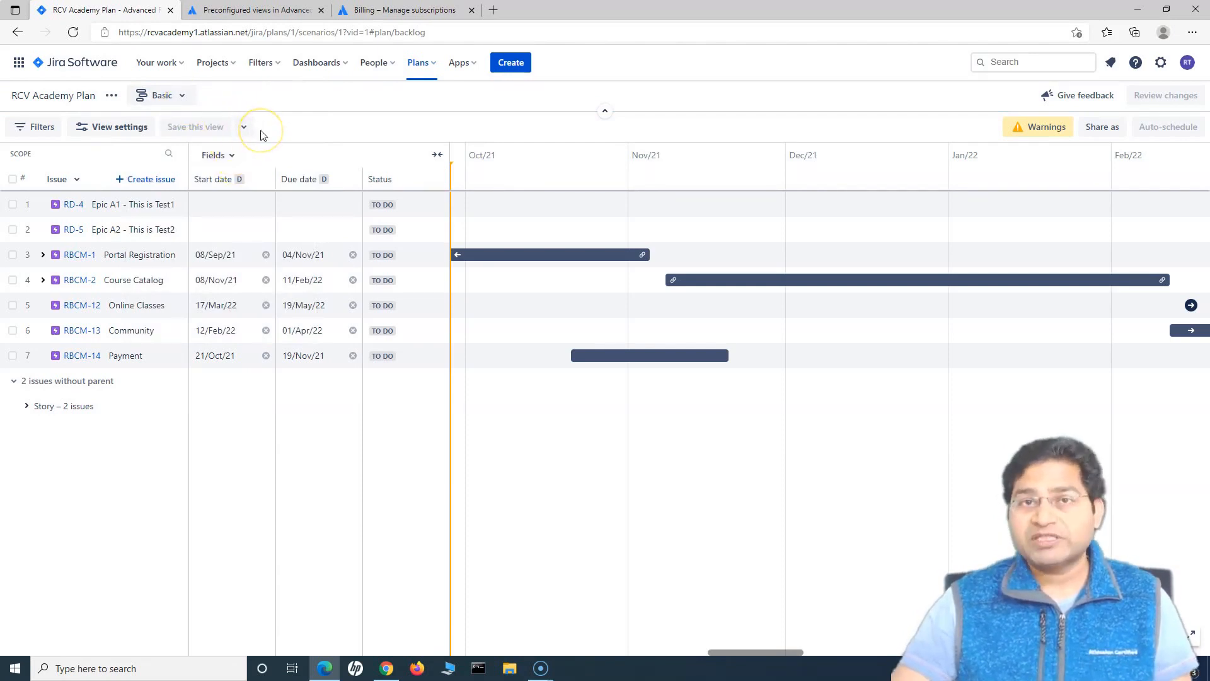
mouse_move(48, 391)
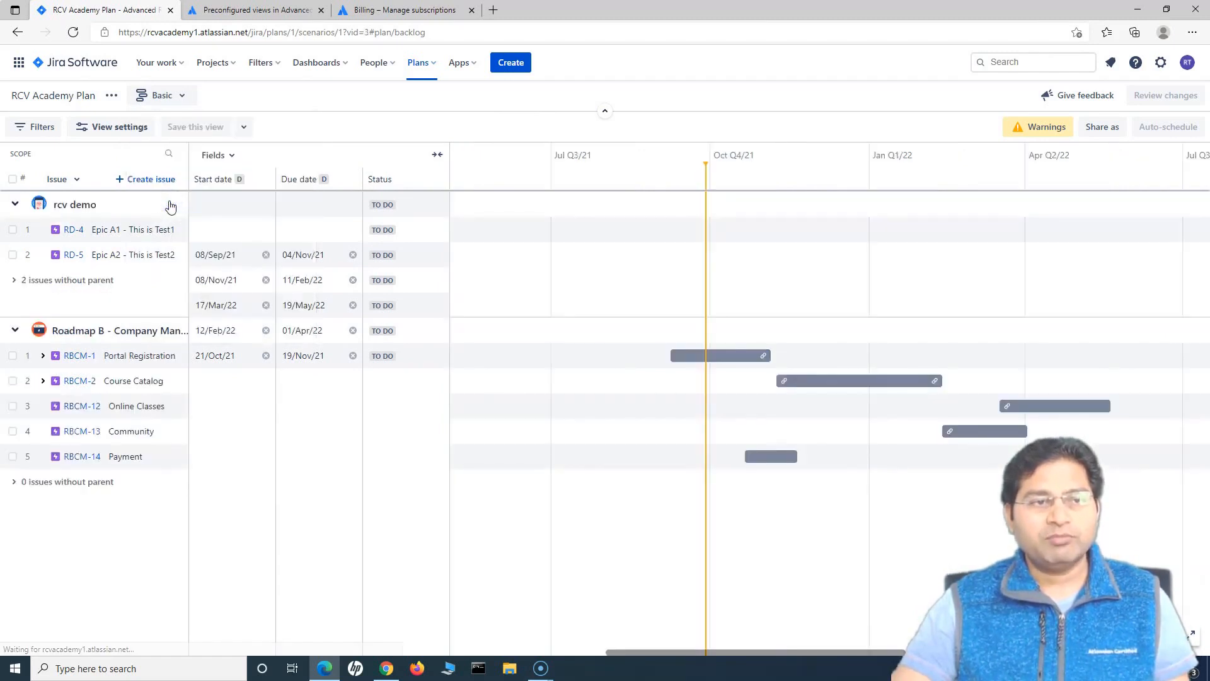
Switch the plan to Top-level planning, showing progress, start date and due date columns
left_click(162, 95)
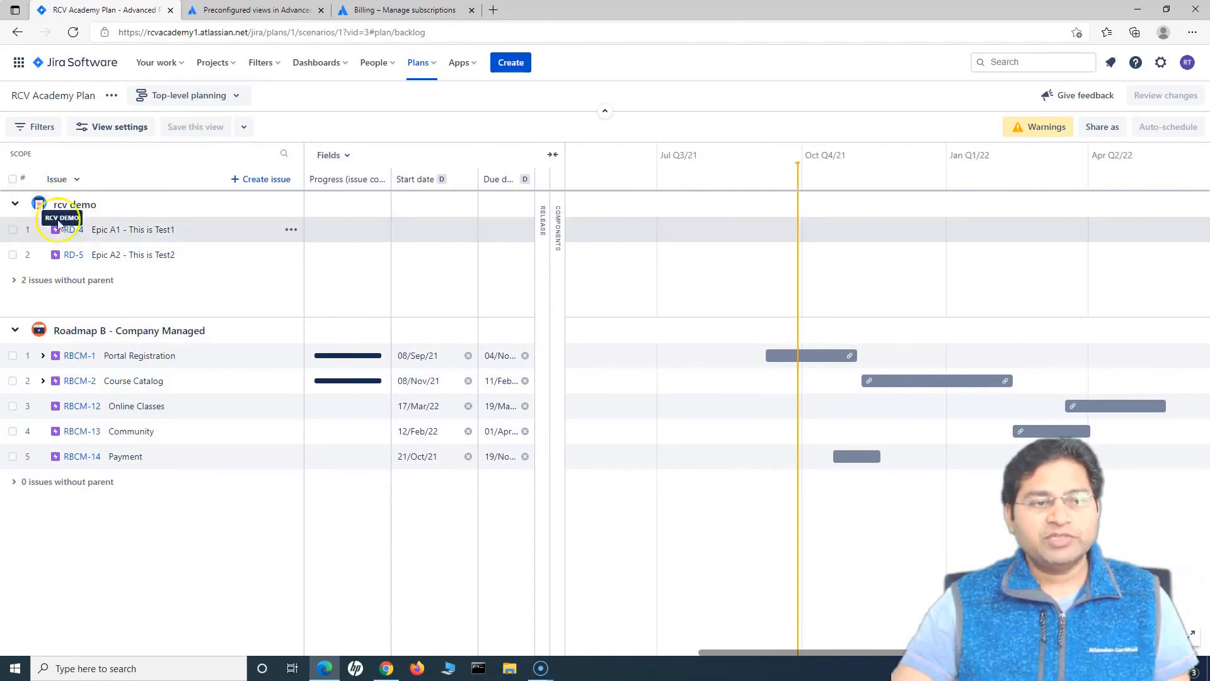
mouse_move(152, 361)
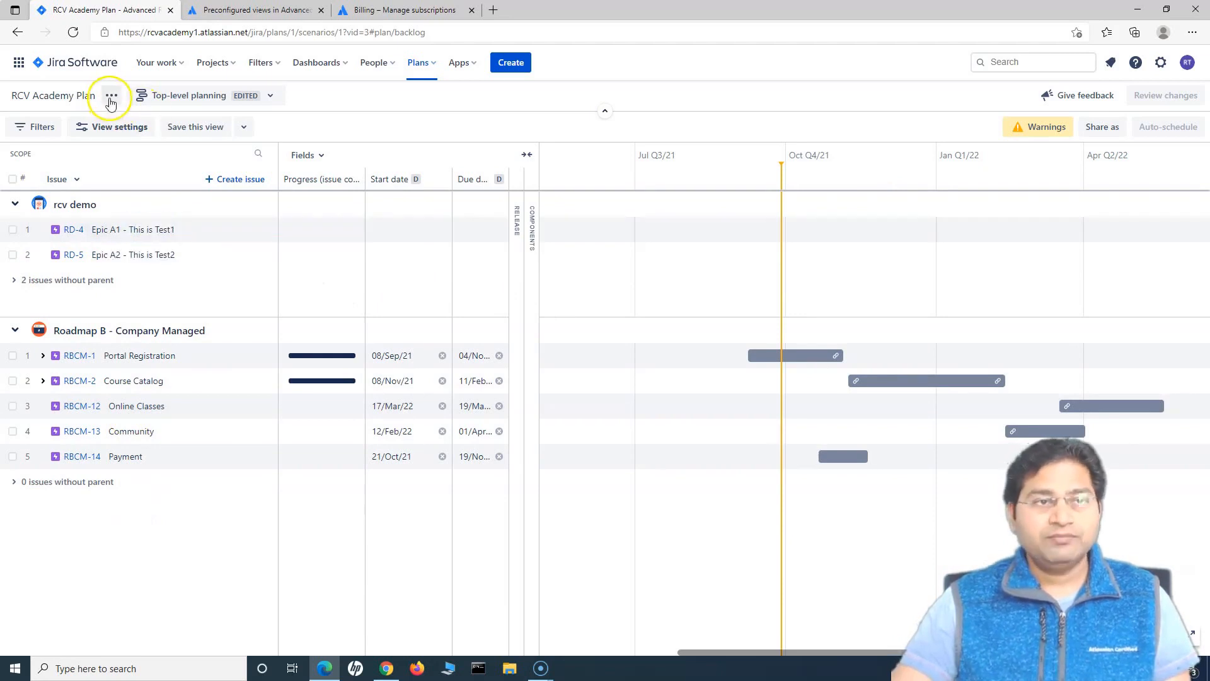
Add Roadmap B Kanban and RCV Recruitment as project issue sources, then return to the plan
left_click(110, 95)
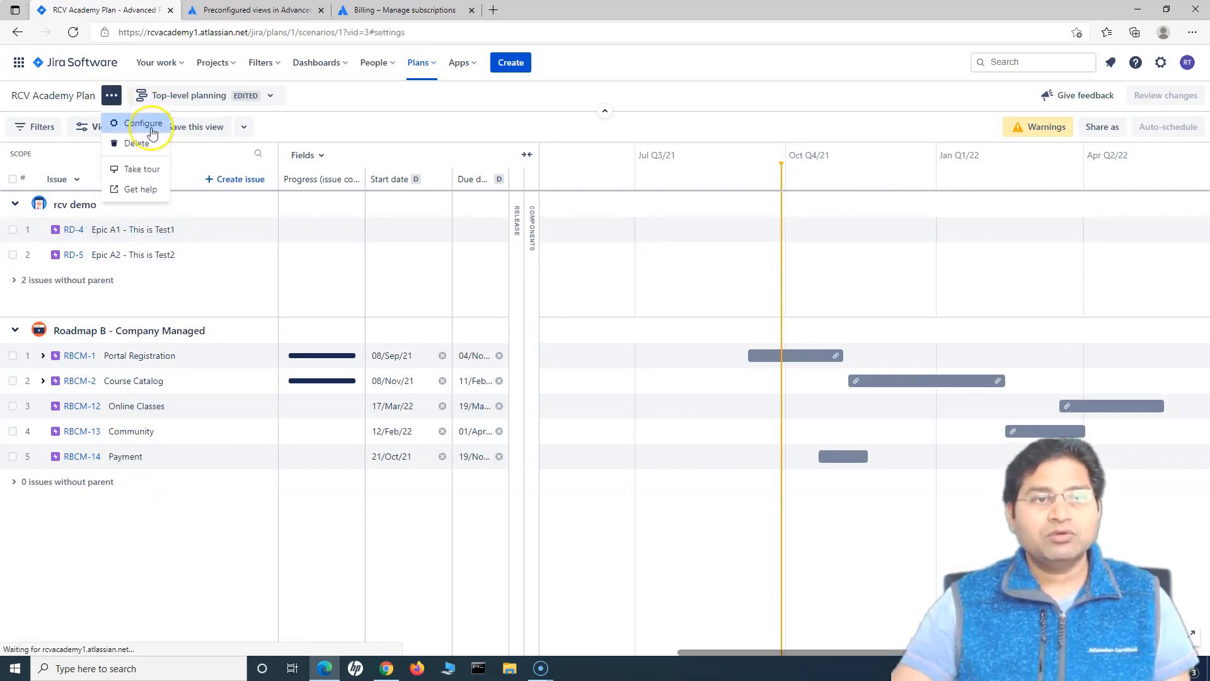
left_click(144, 124)
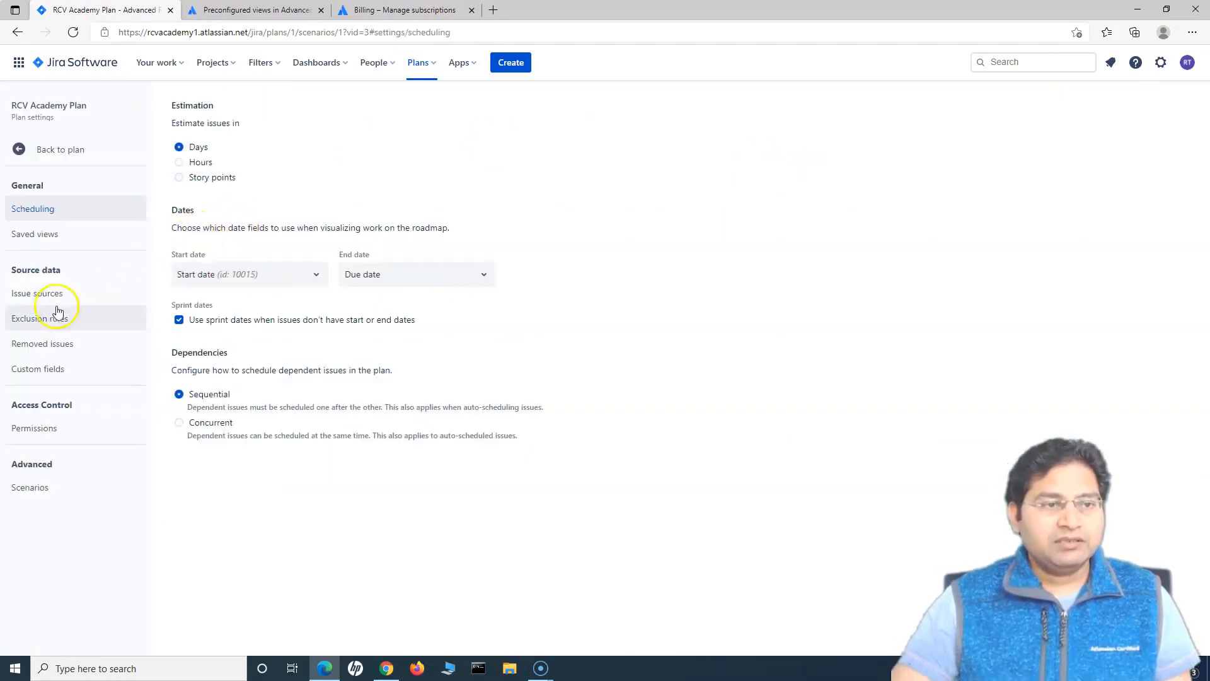
left_click(37, 293)
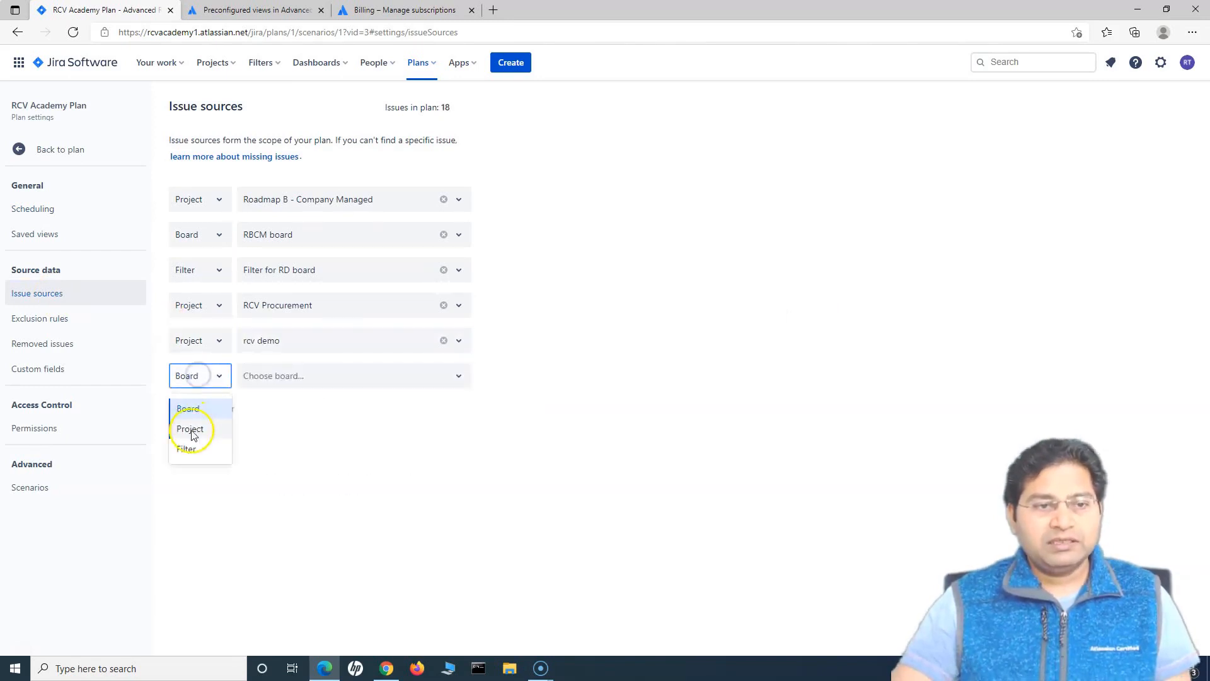
left_click(189, 429)
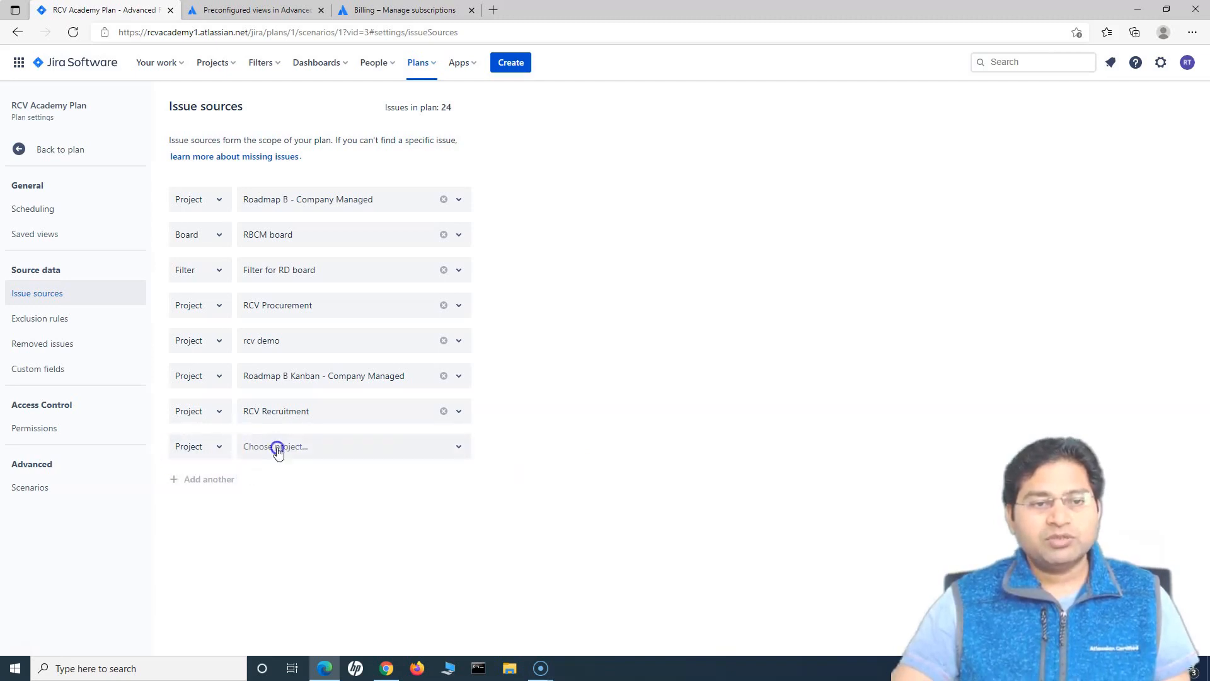
left_click(347, 446)
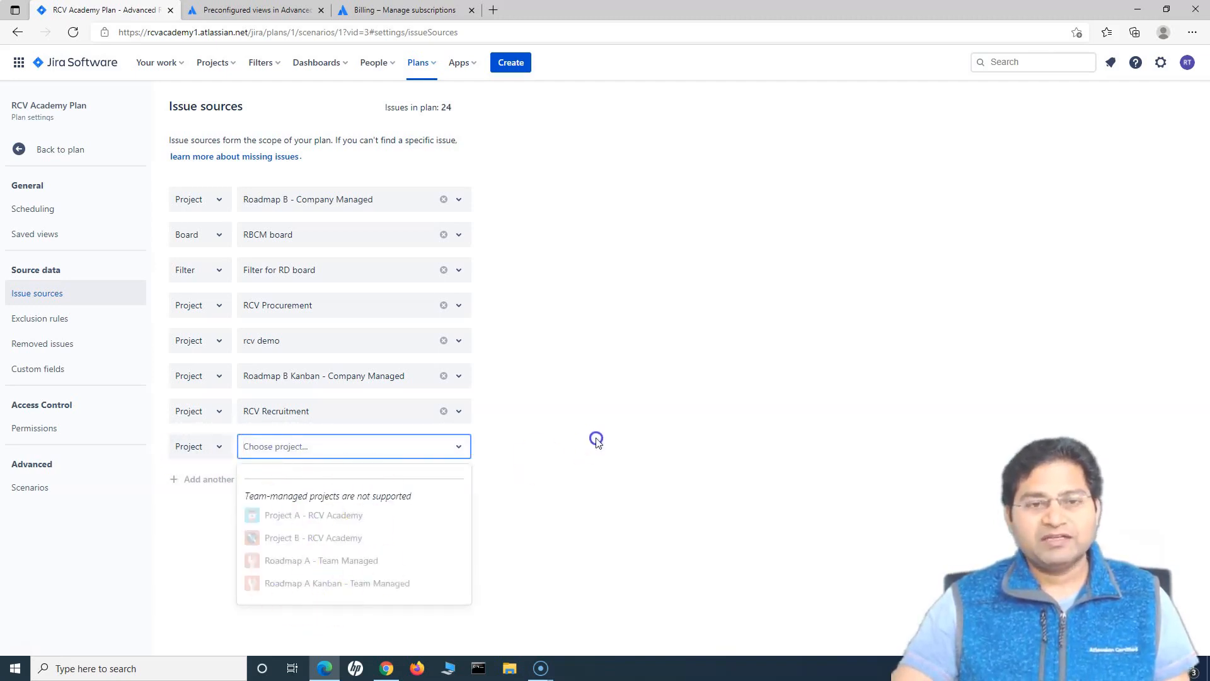
left_click(534, 446)
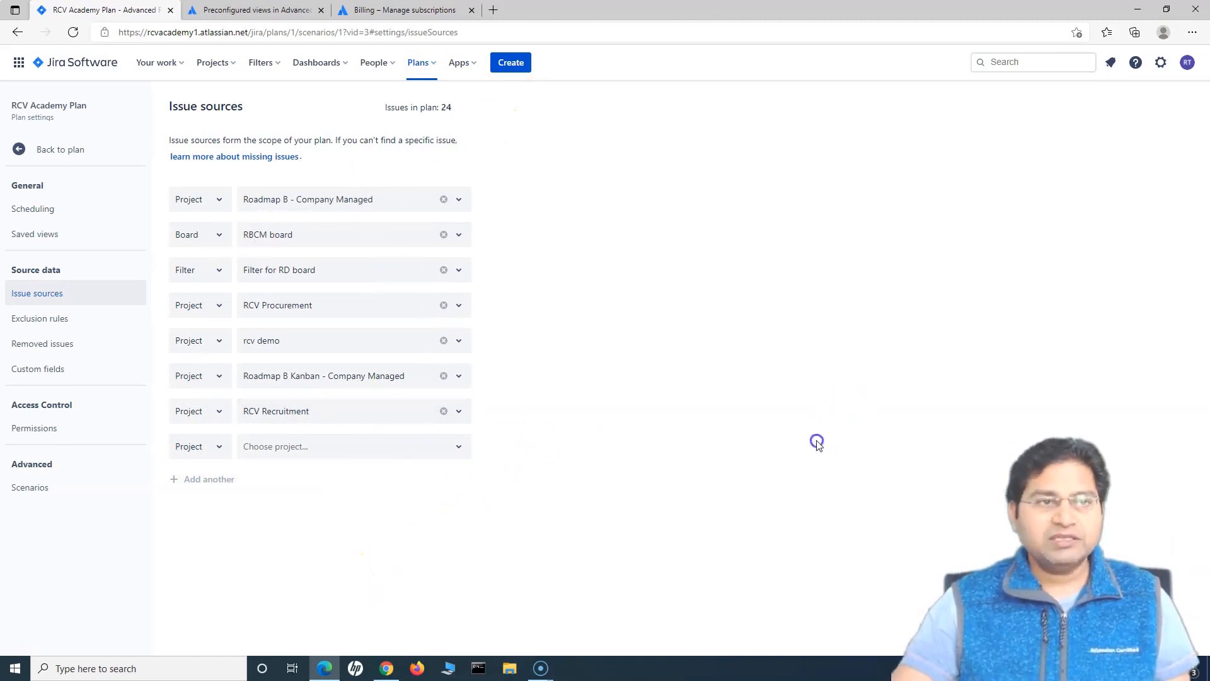
left_click(60, 148)
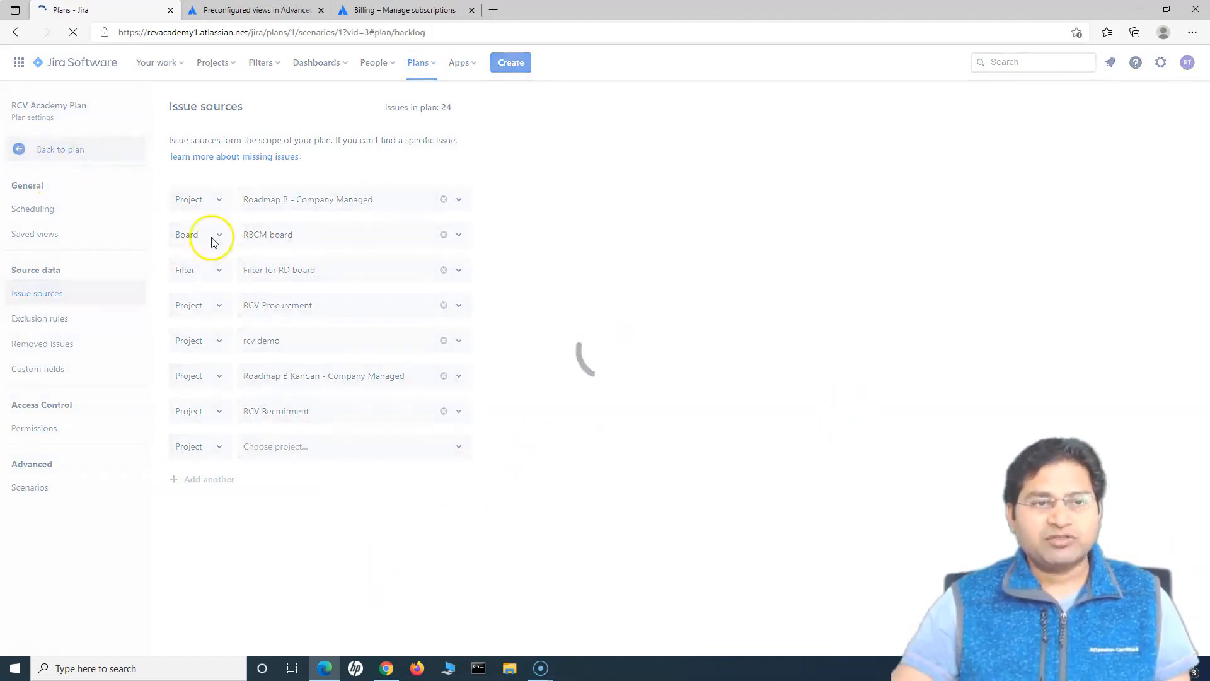
After the plan reloads, collapse the RCV Recruitment project group between rcv demo and Roadmap B
left_click(60, 149)
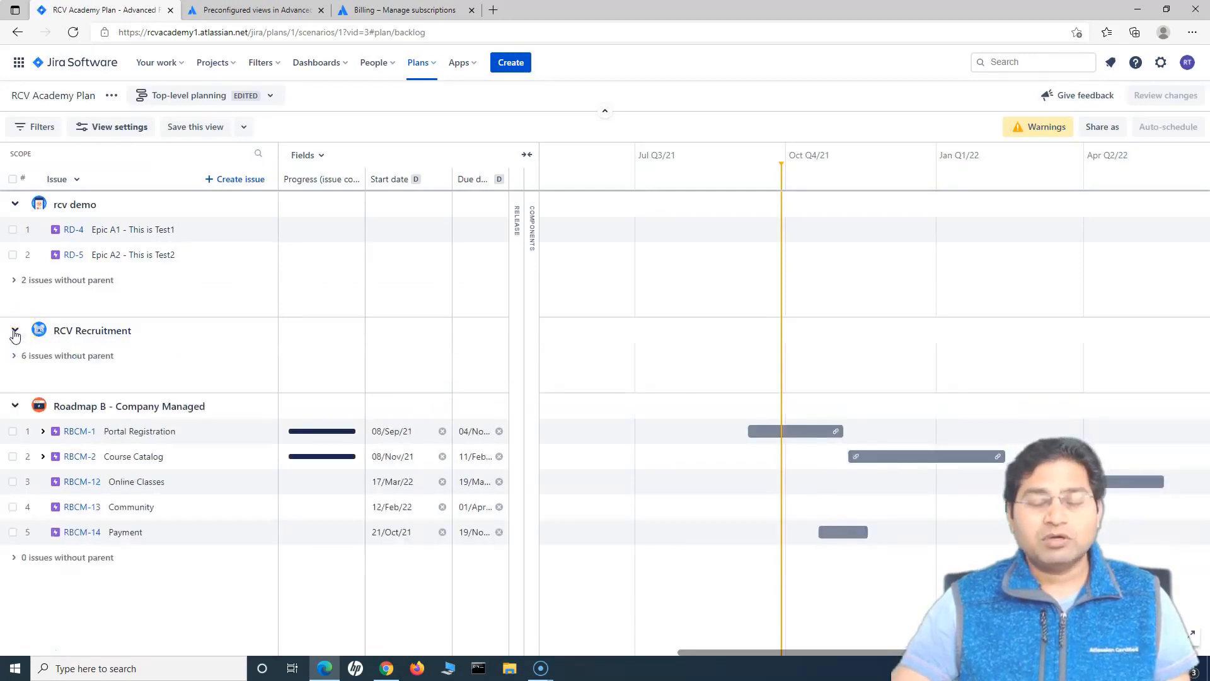
left_click(13, 355)
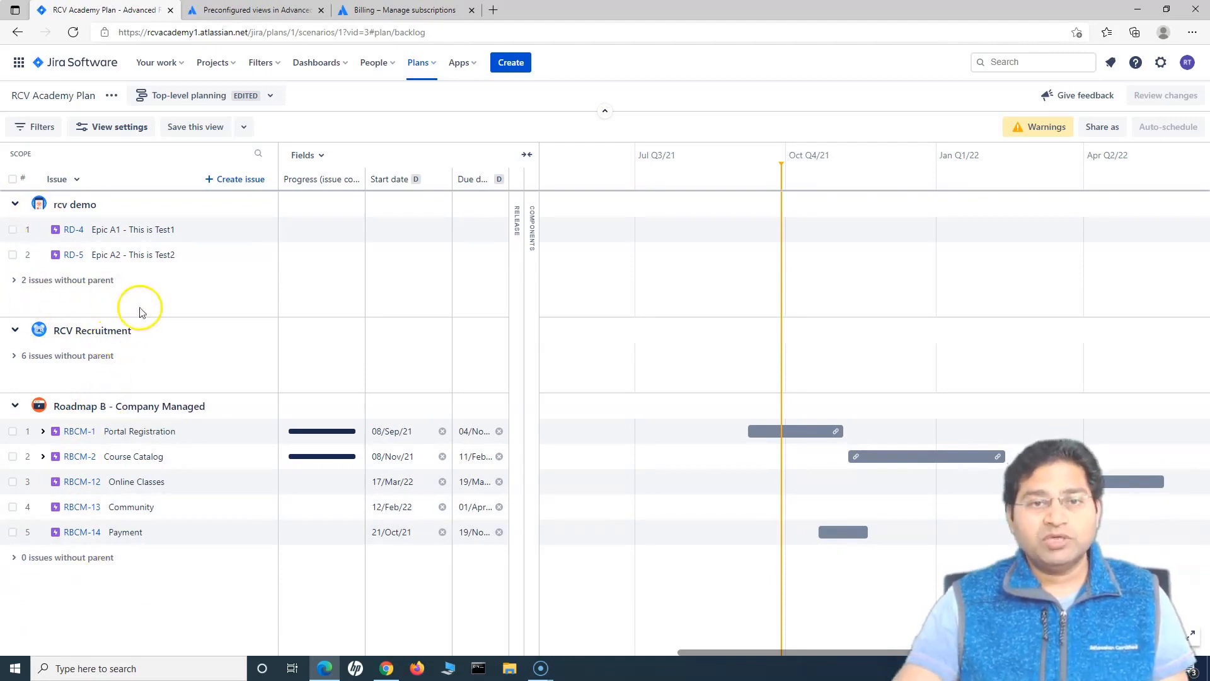
left_click(13, 279)
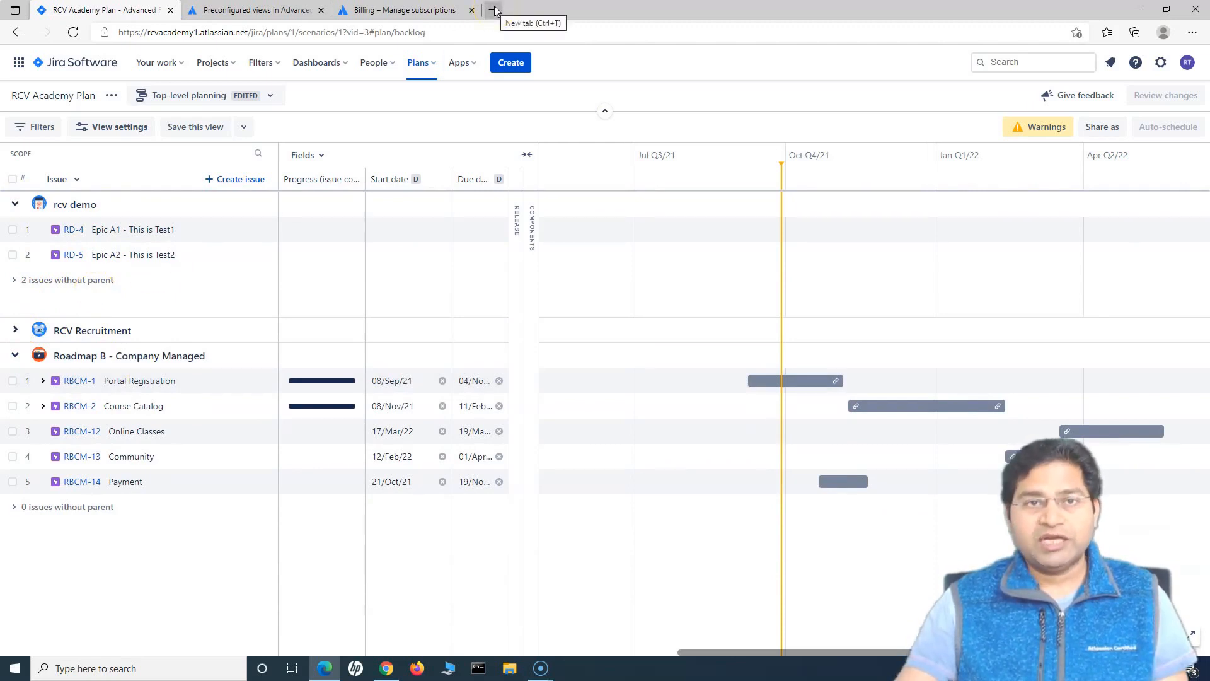
mouse_move(791, 381)
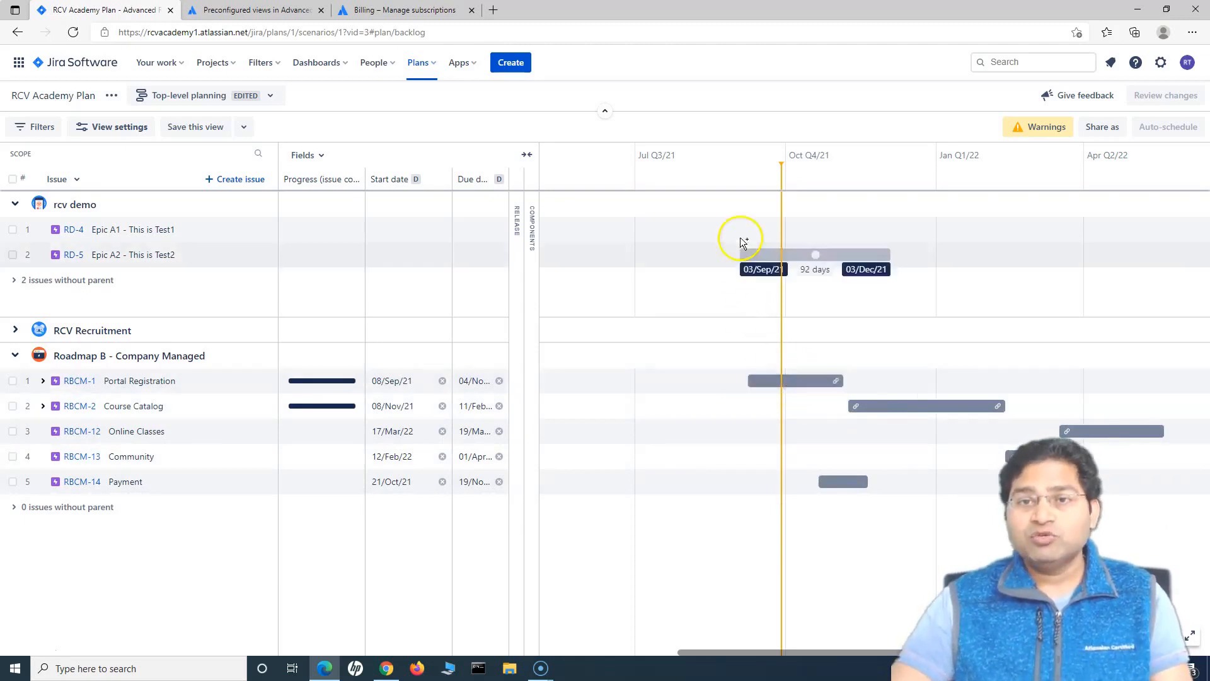
Expand the RCV Recruitment group to list its six stories
left_click(15, 330)
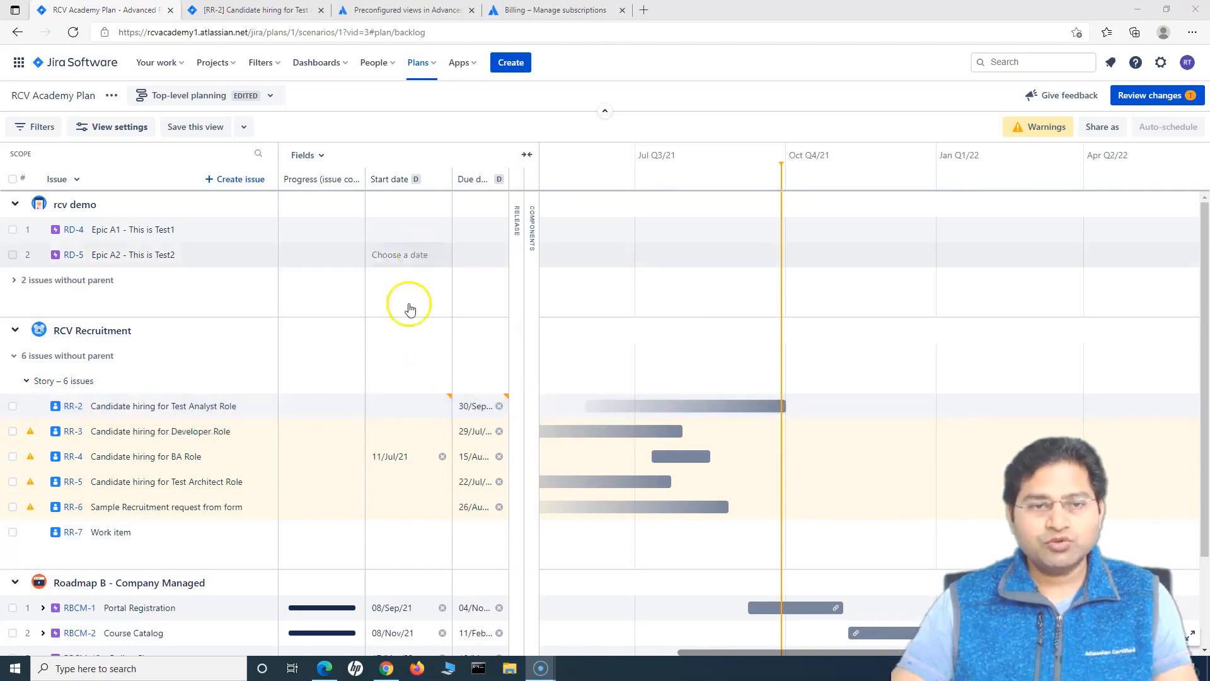
Set the Test Analyst hiring story's dates, then drag its bar to start 07/Nov/21
left_click(405, 405)
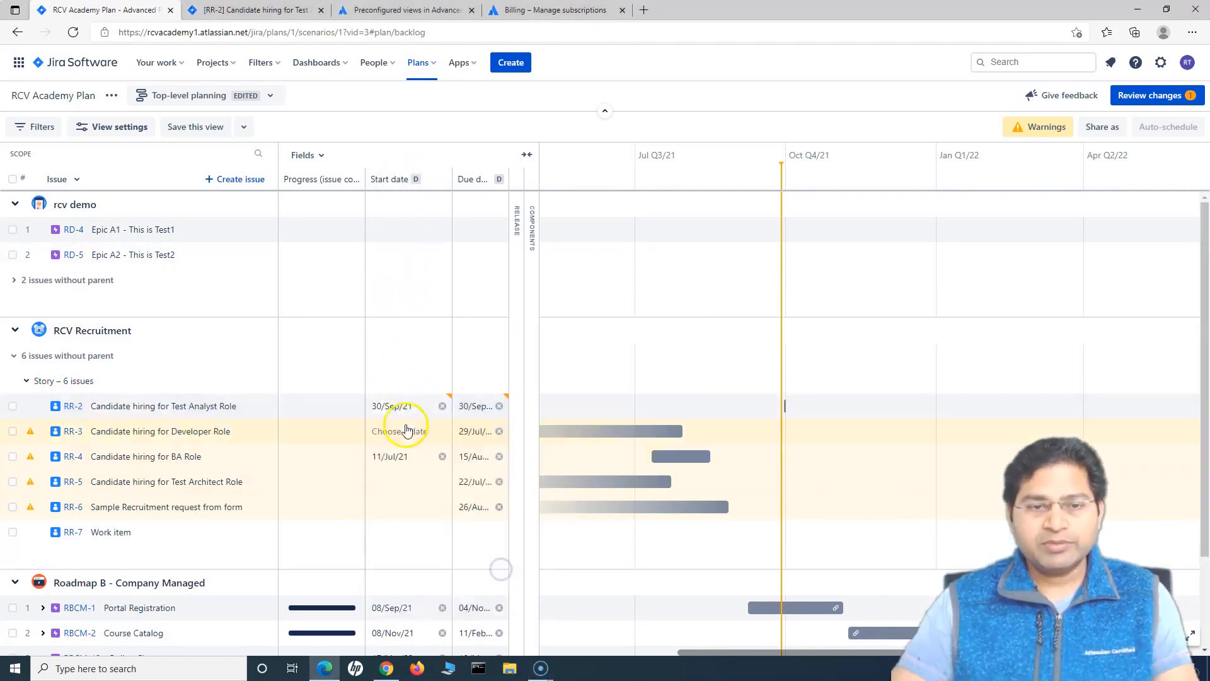
left_click(474, 406)
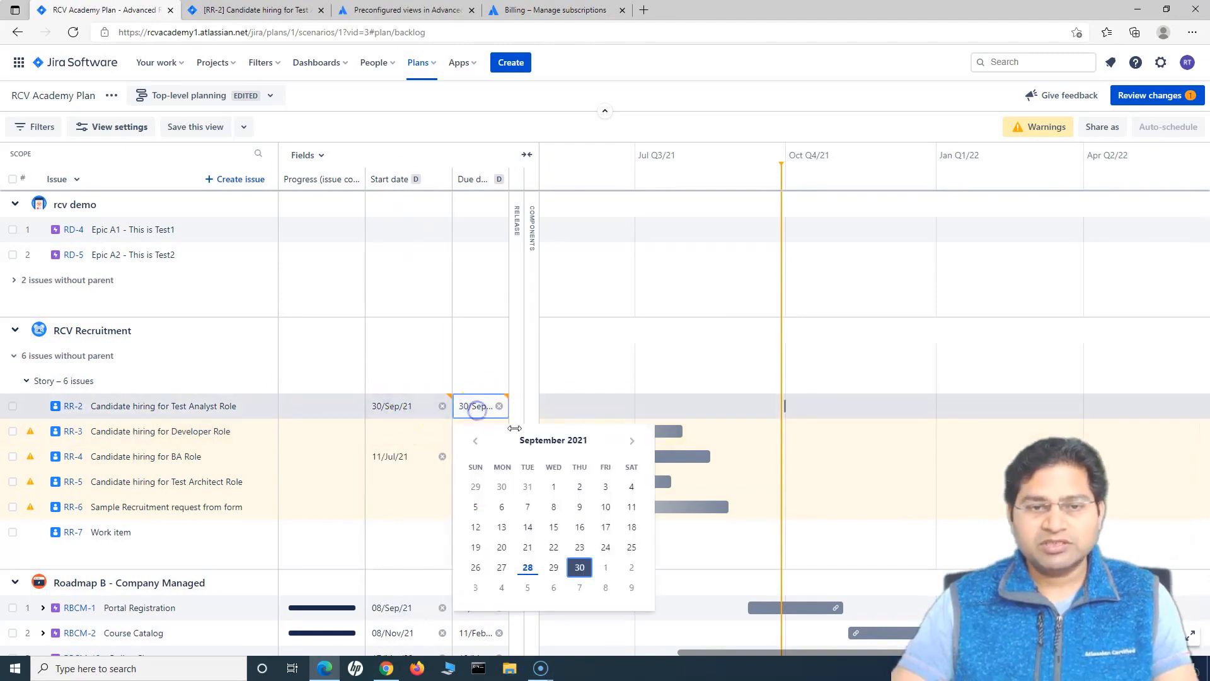
left_click(631, 440)
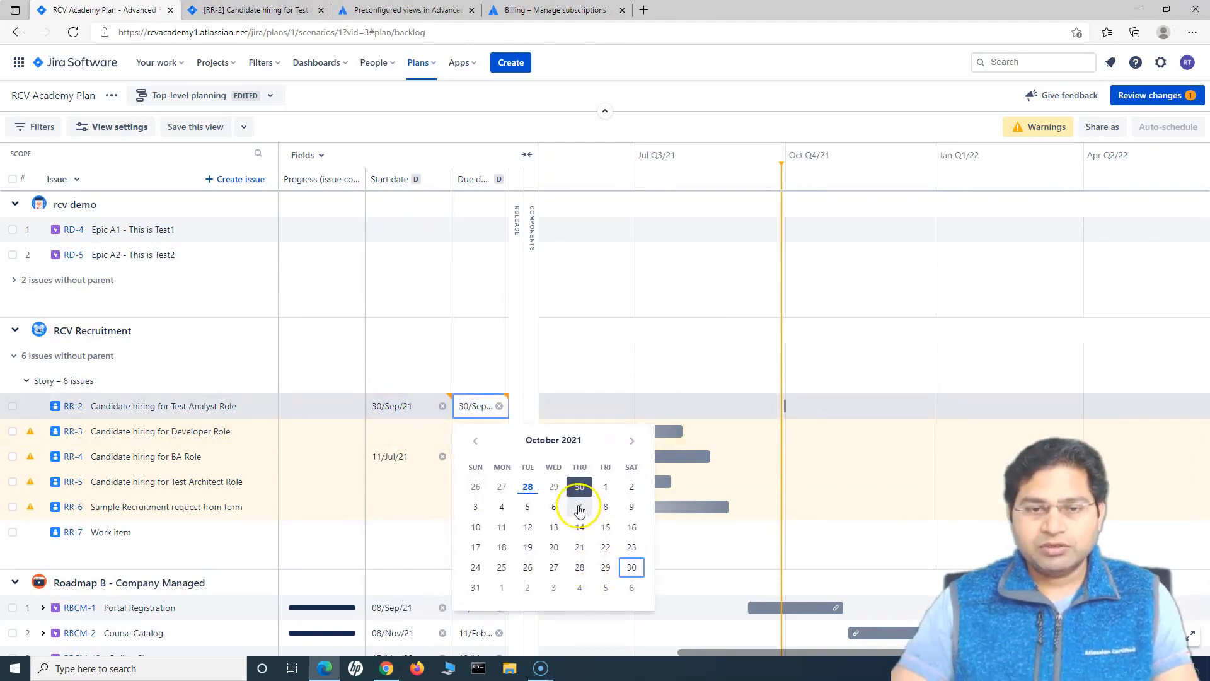
left_click(580, 507)
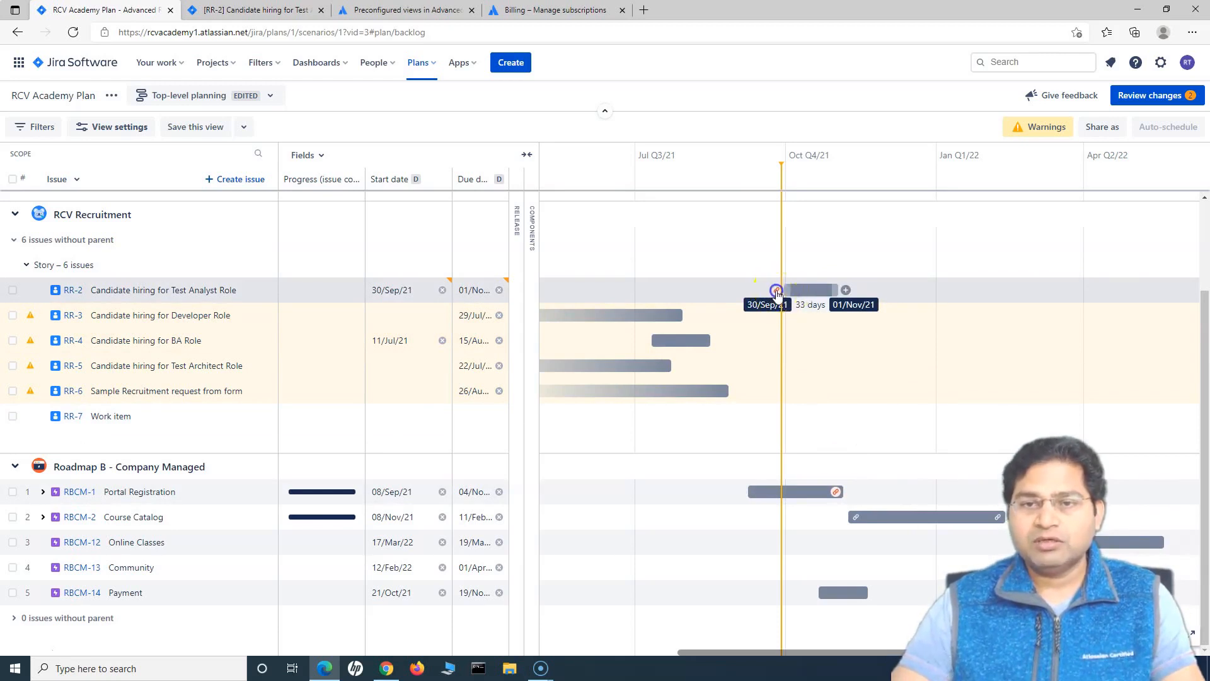
left_click(777, 289)
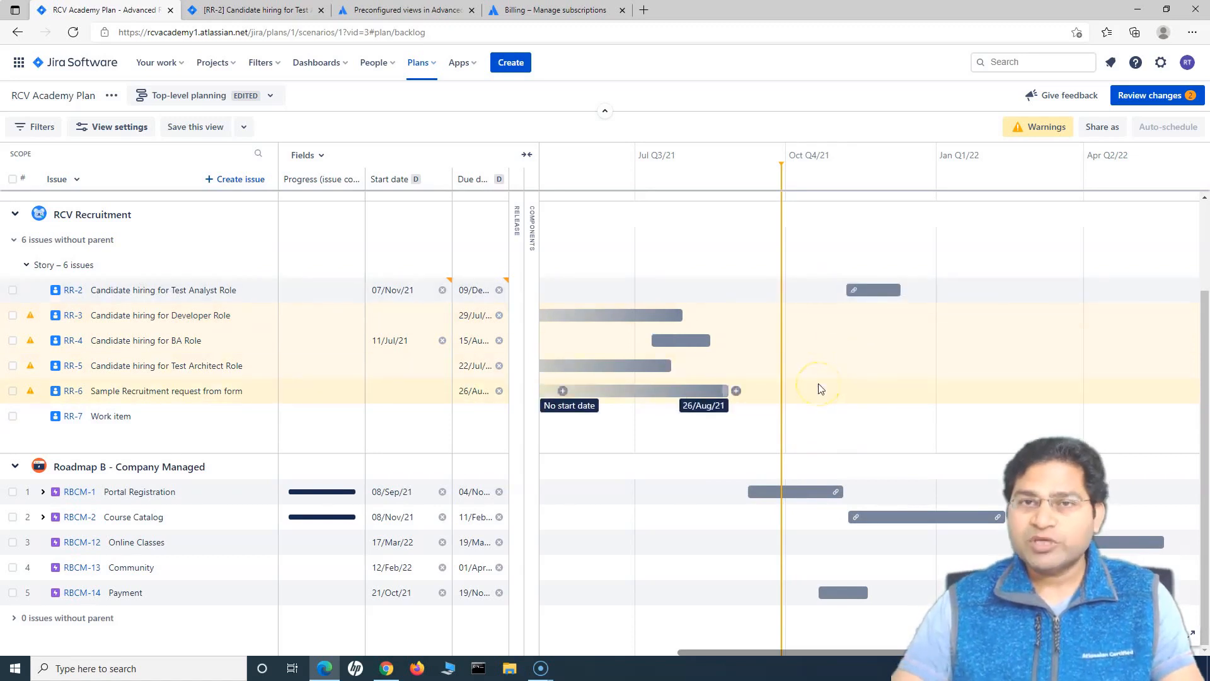
mouse_move(820, 389)
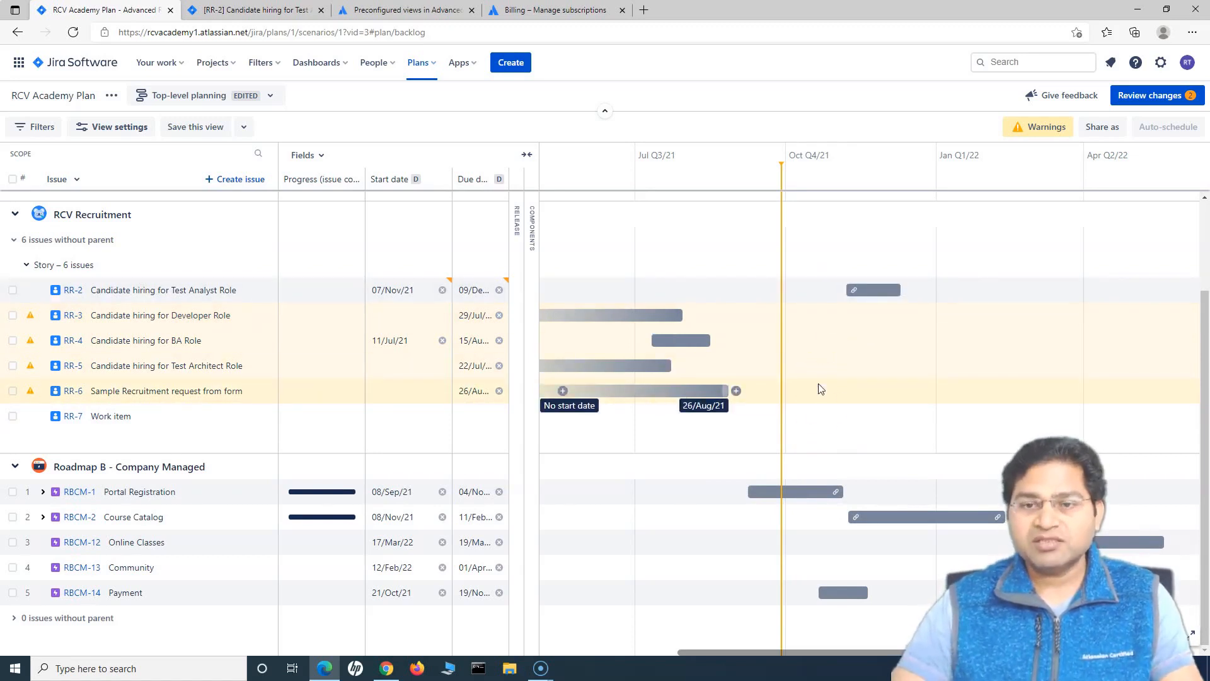
mouse_move(928, 399)
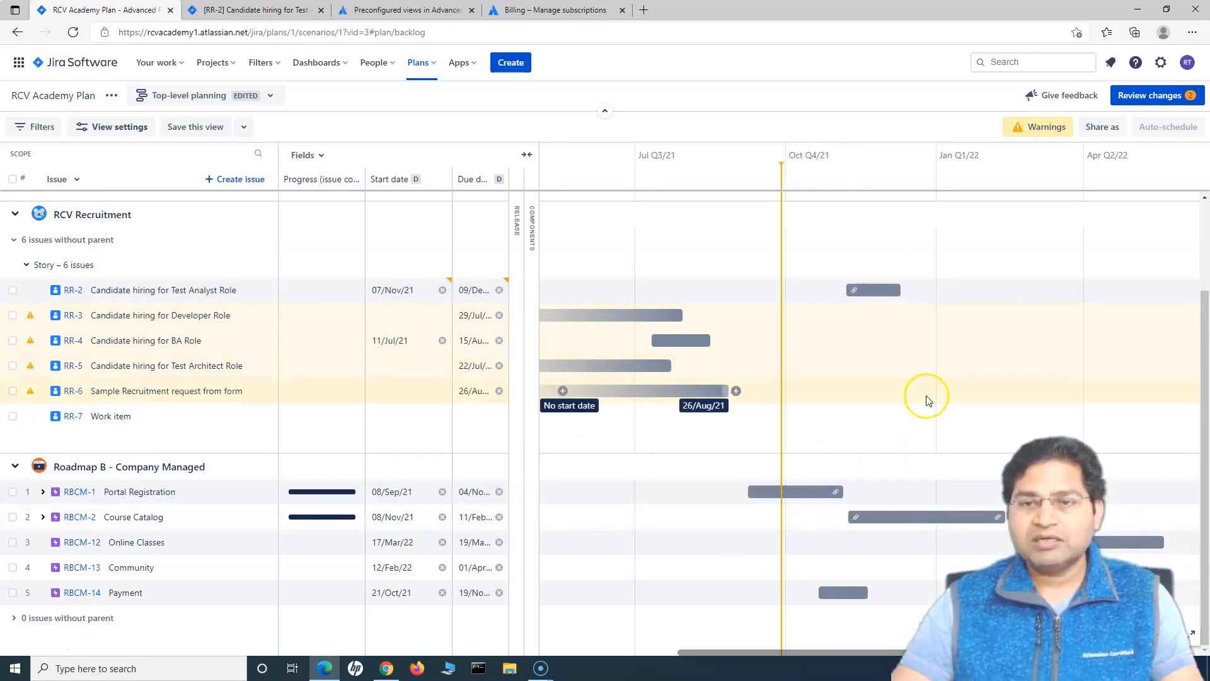